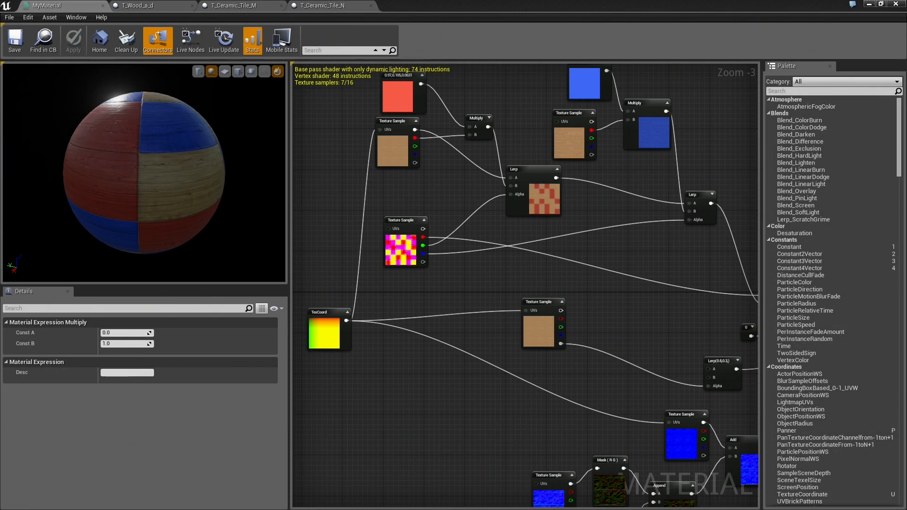
{"action": "mouse_move", "coordinate": [665, 262]}
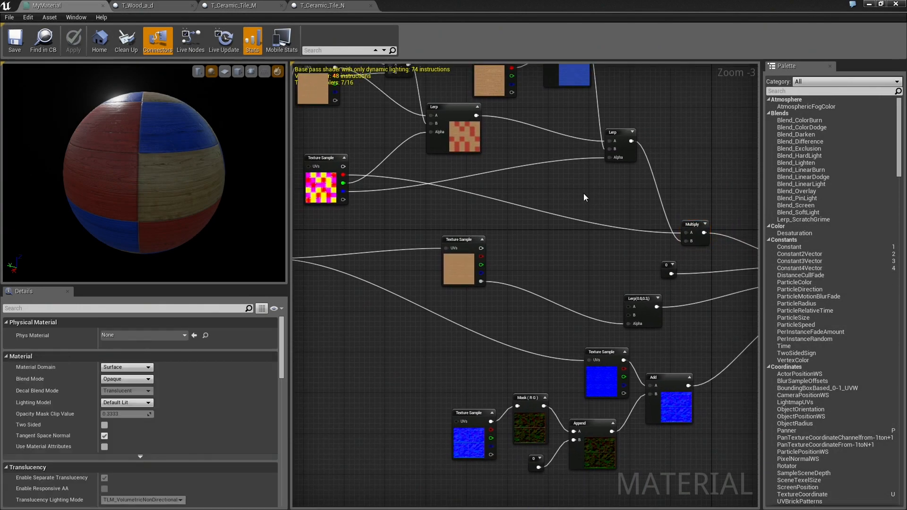
Trace the red- and blue-tinted wood Multiply nodes in the color network.
{"action": "scroll", "scroll_direction": "down", "scroll_amount": 3}
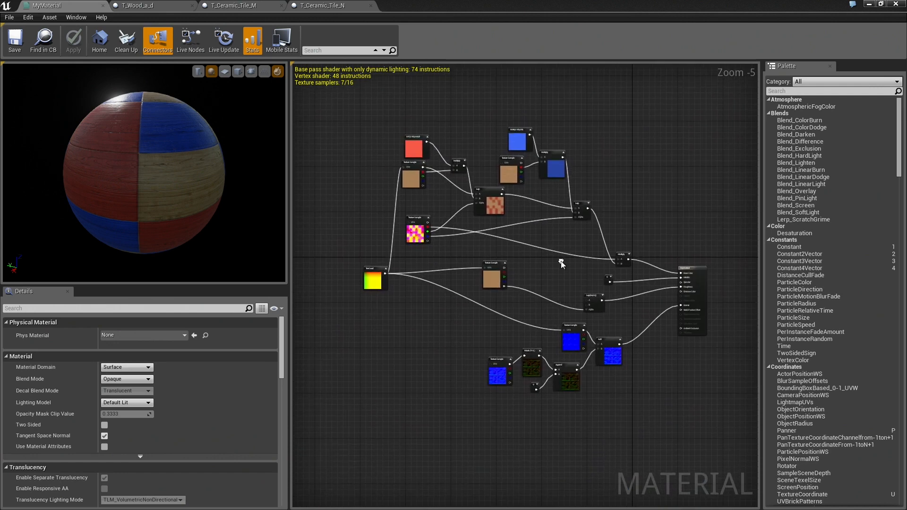
{"action": "mouse_move", "coordinate": [561, 264]}
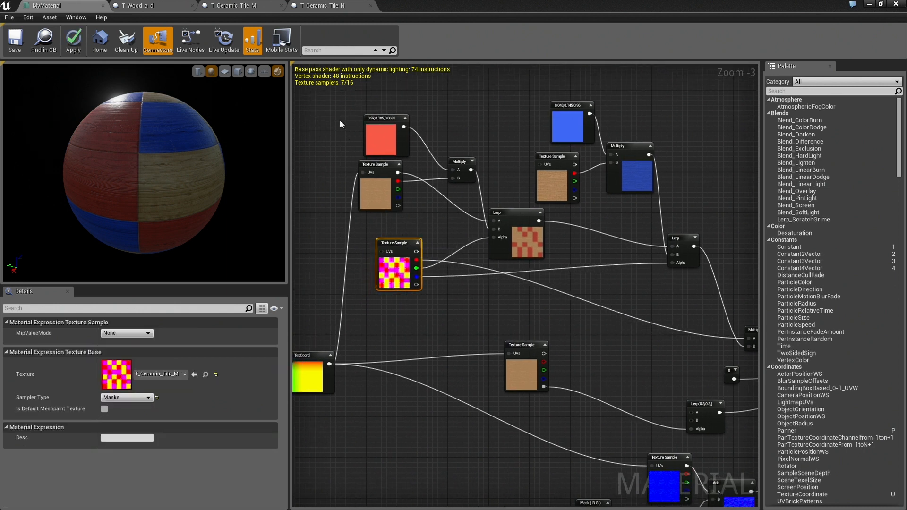
{"action": "left_click_drag", "start_coordinate": [330, 104], "coordinate": [702, 303]}
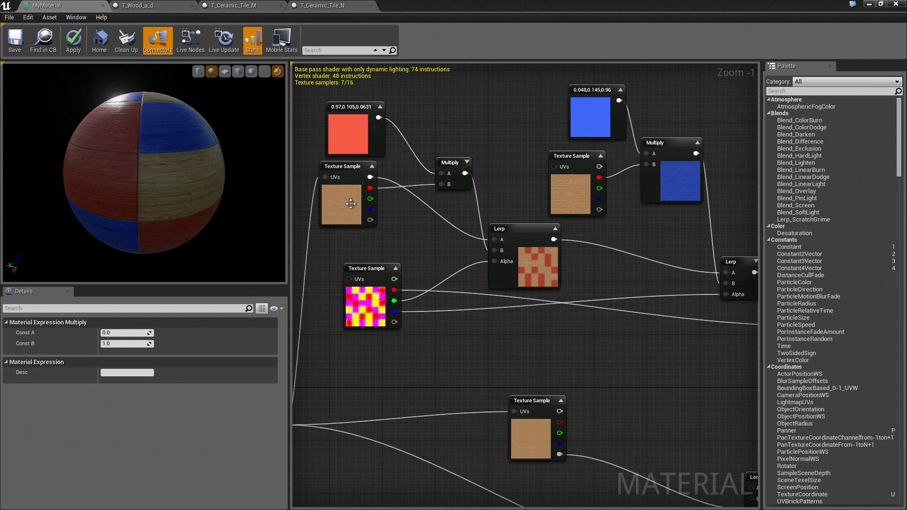
{"action": "left_click", "coordinate": [416, 170]}
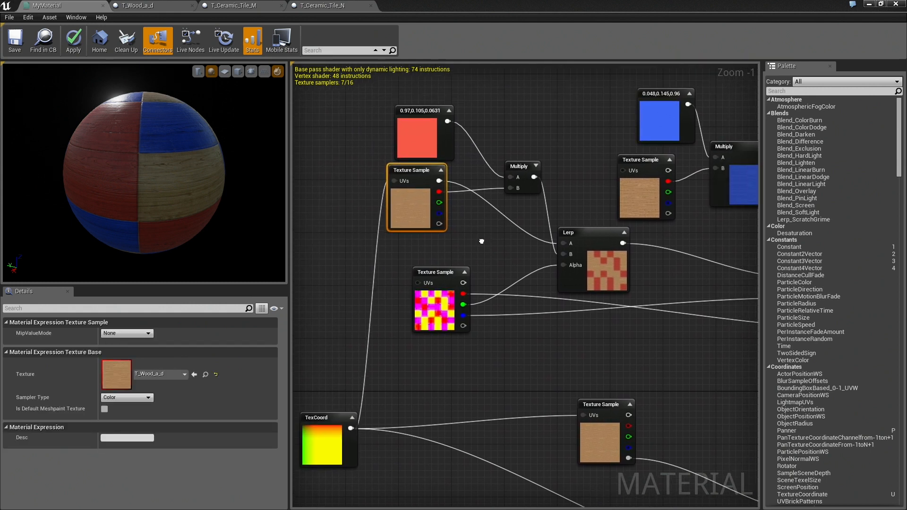
{"action": "left_click", "coordinate": [520, 166]}
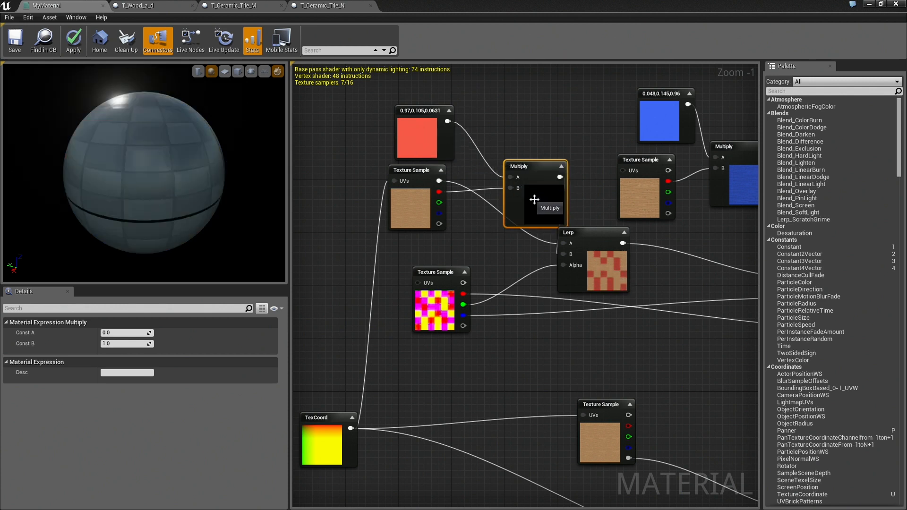
{"action": "left_click_drag", "start_coordinate": [535, 200], "coordinate": [522, 178]}
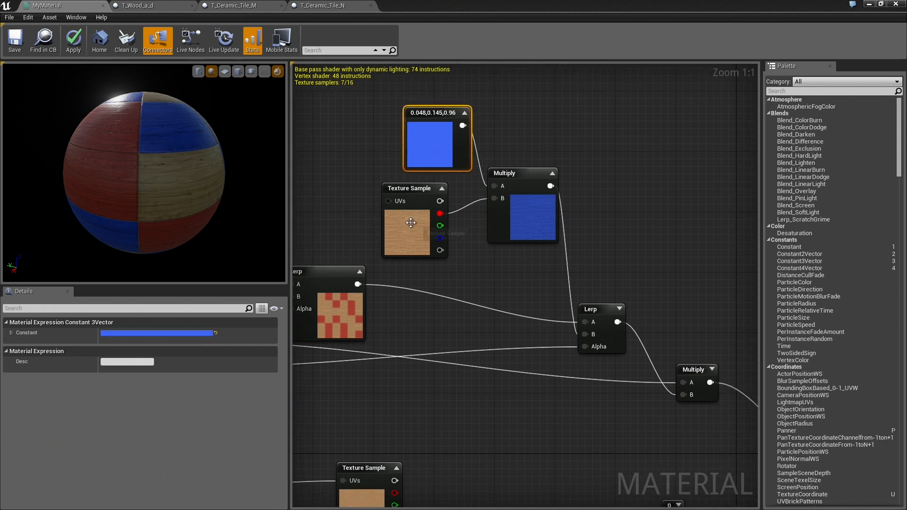
{"action": "left_click", "coordinate": [521, 173]}
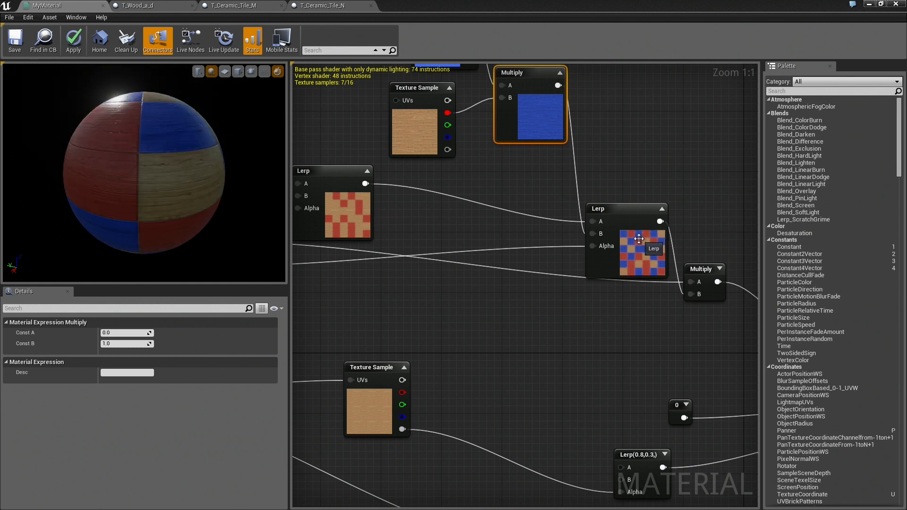
{"action": "mouse_move", "coordinate": [642, 259]}
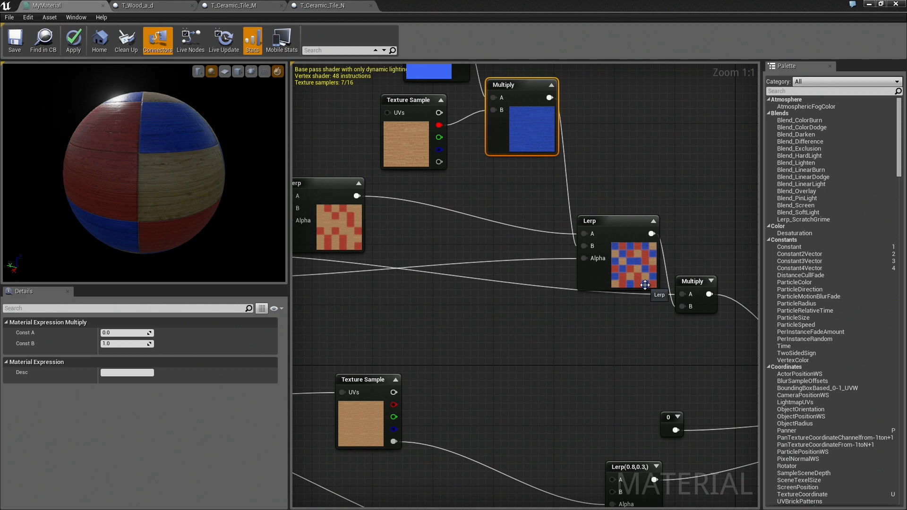
Move the final Multiply node beside the tile-mask Lerp and zoom out.
{"action": "left_click_drag", "start_coordinate": [646, 285], "coordinate": [592, 292]}
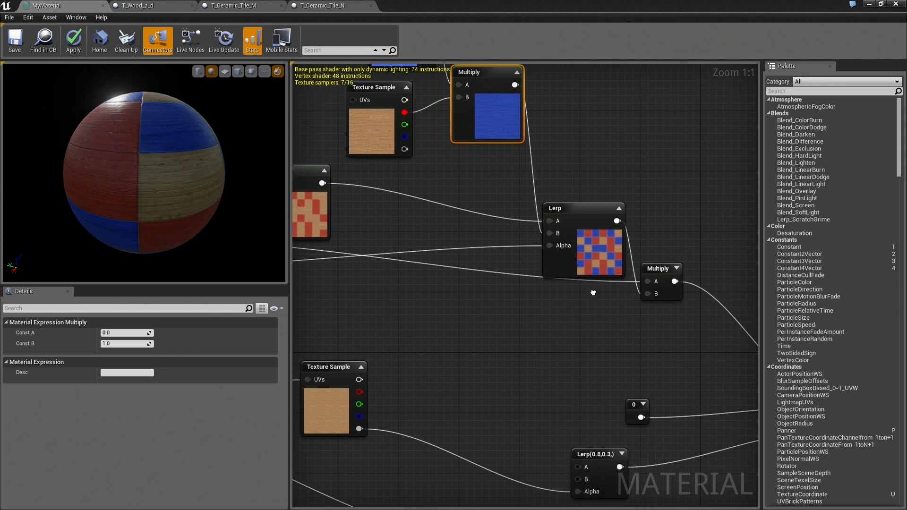
{"action": "left_click_drag", "start_coordinate": [593, 291], "coordinate": [636, 332]}
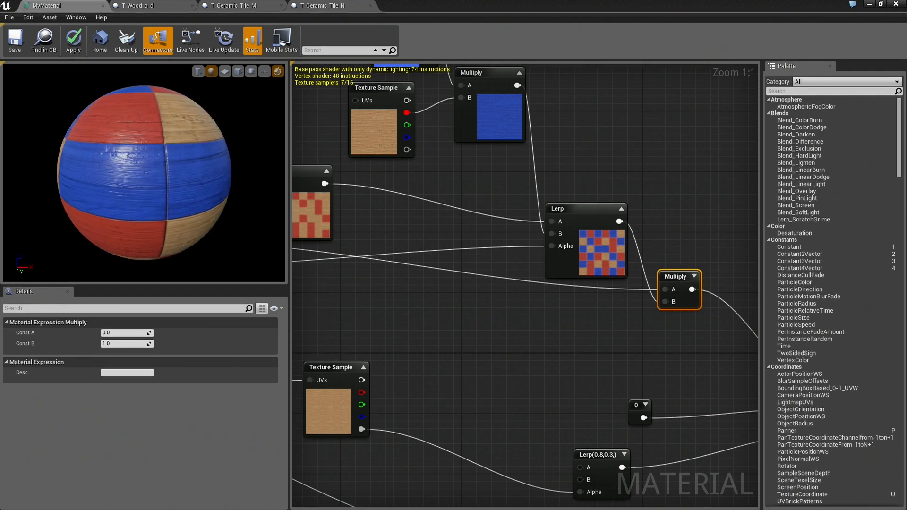
{"action": "scroll", "scroll_direction": "down", "scroll_amount": 3}
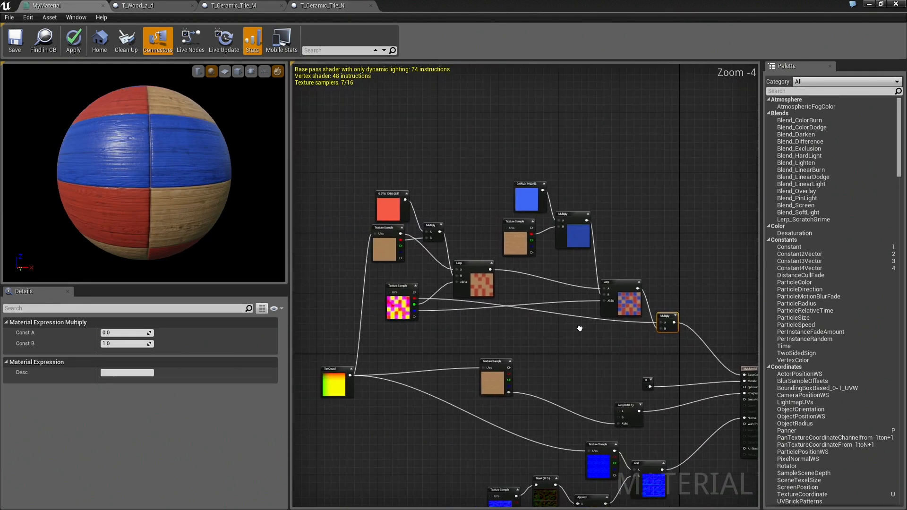
Group the base color nodes in a comment titled 'This controls the color of our material'.
{"action": "left_click_drag", "start_coordinate": [578, 326], "coordinate": [700, 347]}
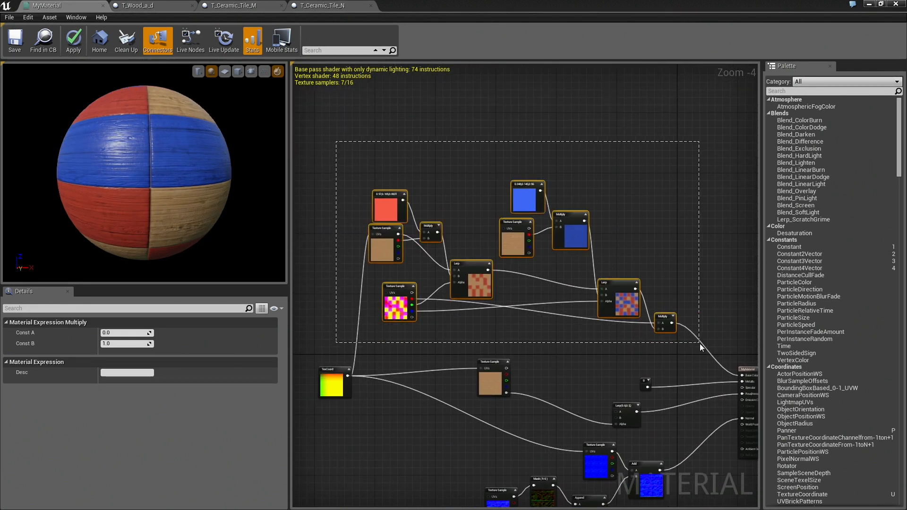
{"action": "left_click", "coordinate": [612, 245]}
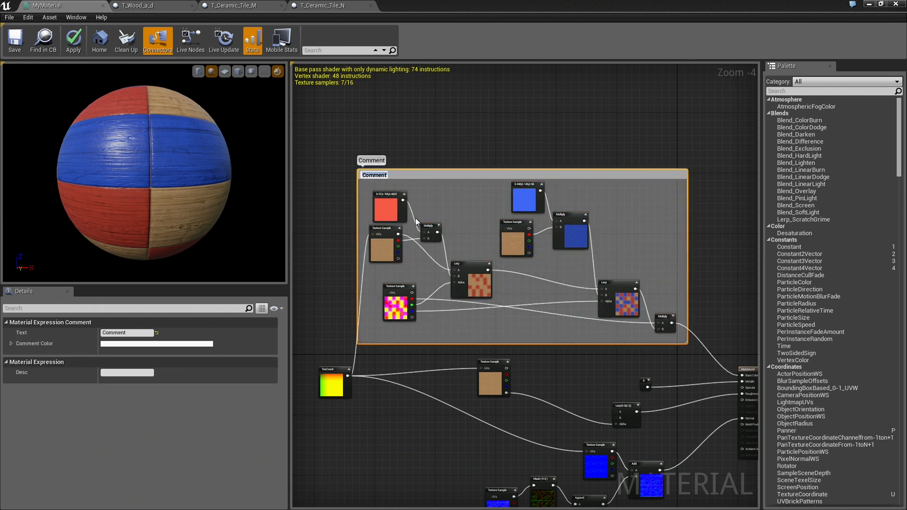
{"action": "mouse_move", "coordinate": [404, 226]}
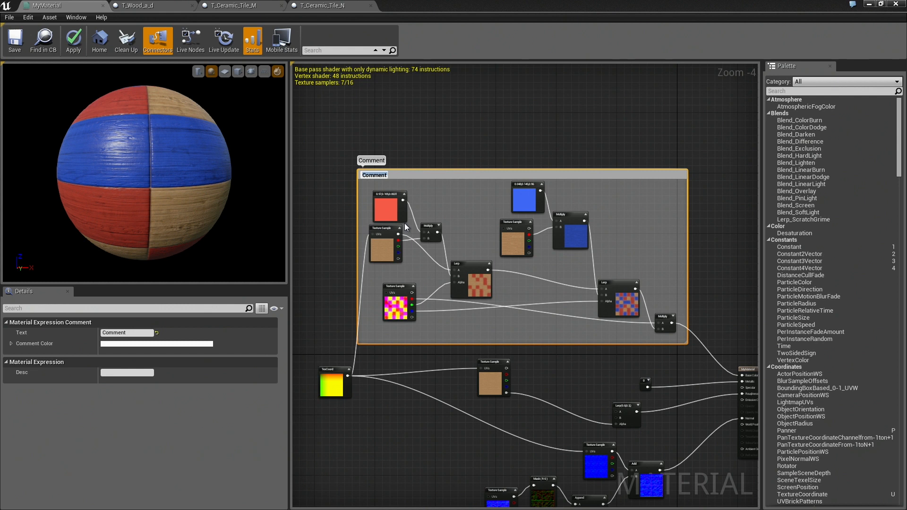
{"action": "type", "text": "This controls t"}
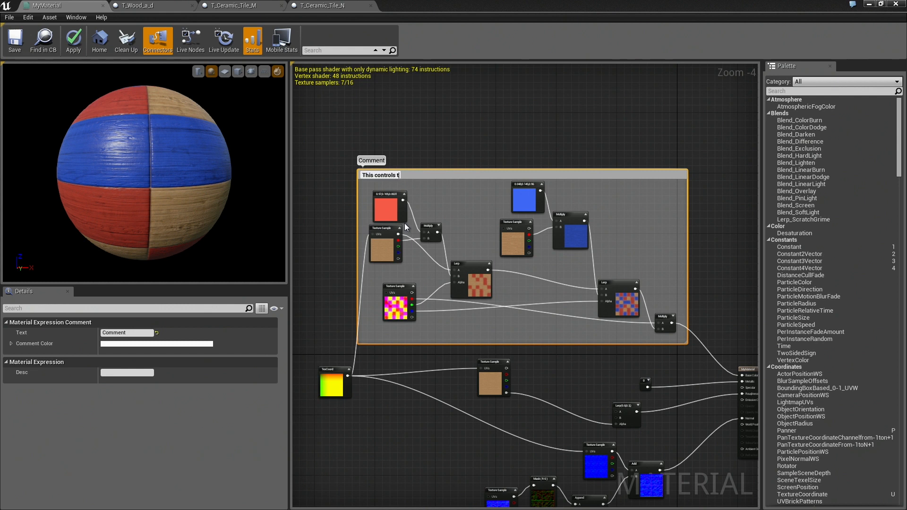
{"action": "type", "text": "he color of our material"}
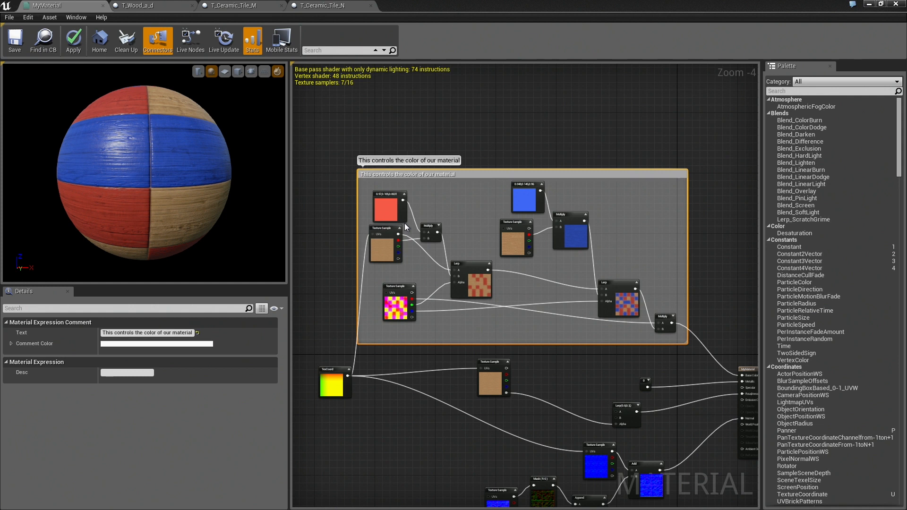
Set the comment box colour to a warm tan.
{"action": "scroll", "scroll_direction": "down", "scroll_amount": 3}
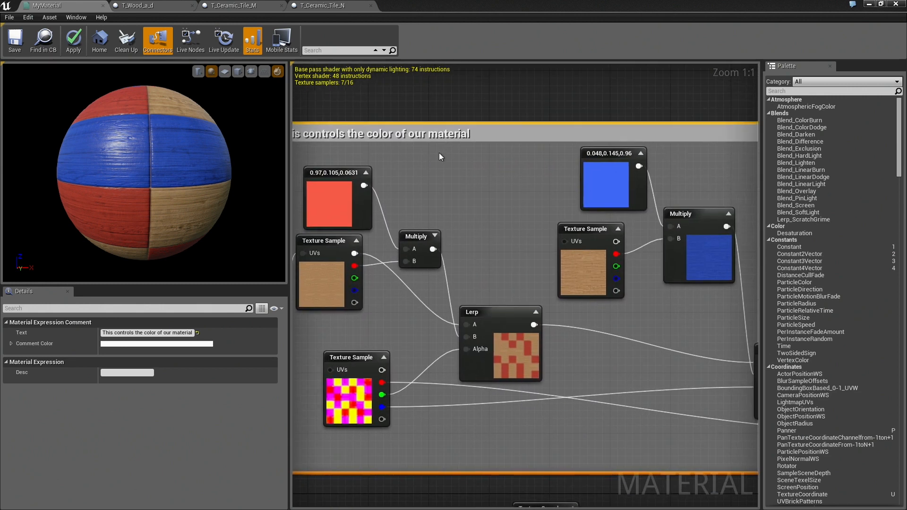
{"action": "scroll", "scroll_direction": "down", "scroll_amount": 3}
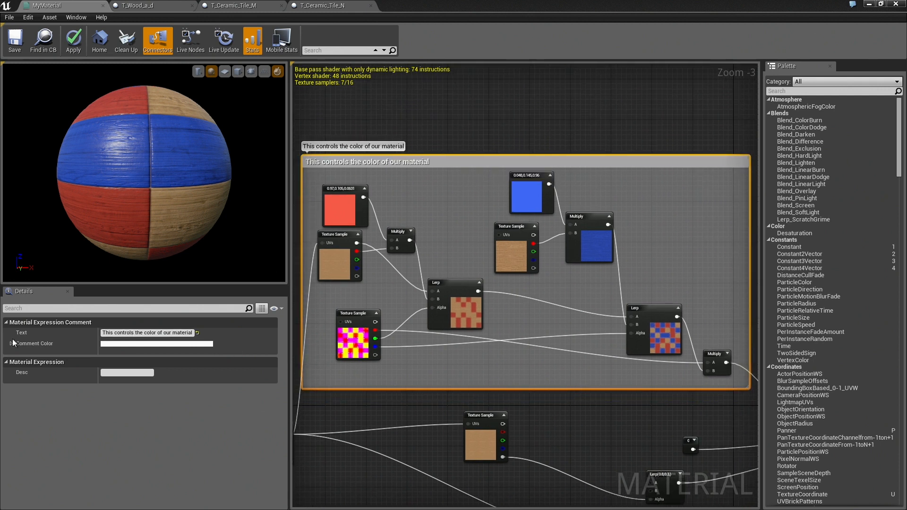
{"action": "left_click", "coordinate": [156, 343]}
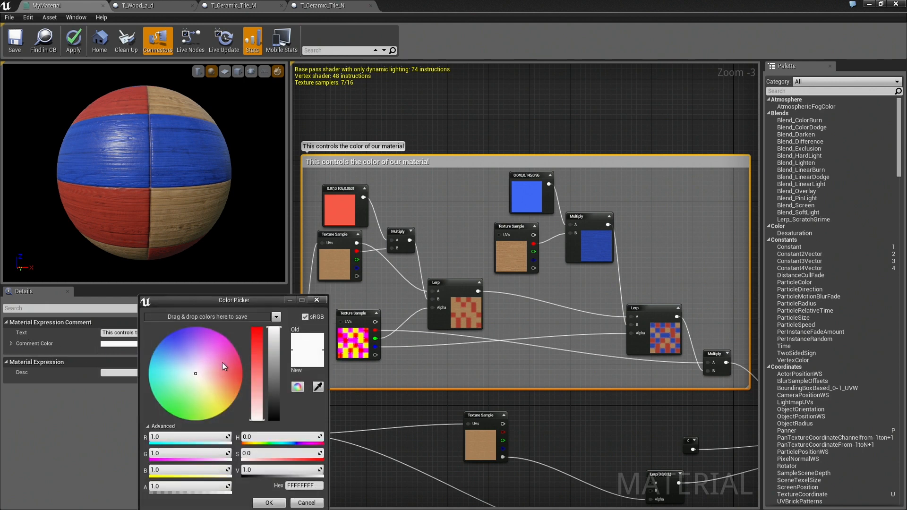
{"action": "left_click", "coordinate": [206, 404]}
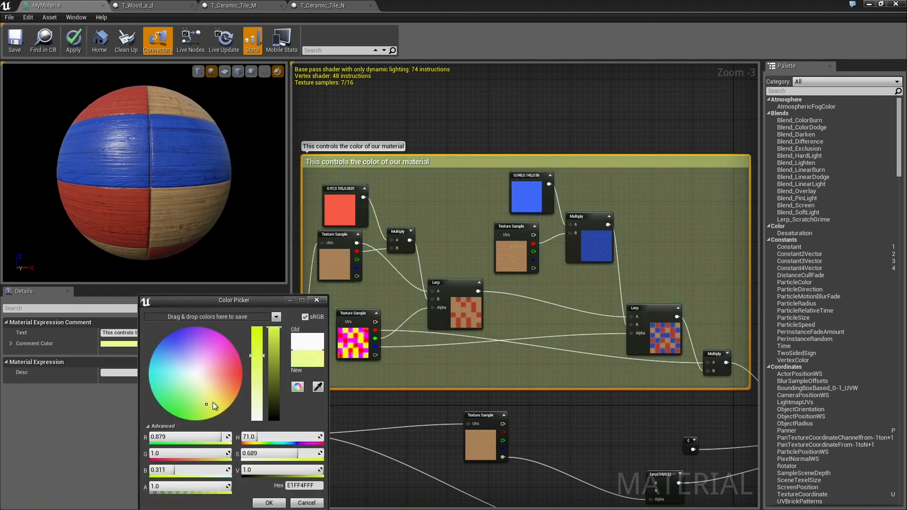
{"action": "left_click", "coordinate": [227, 377]}
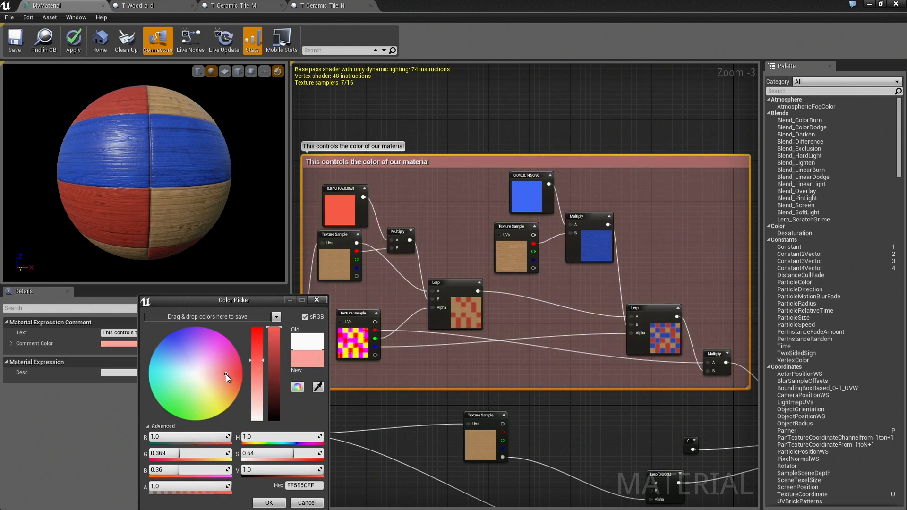
{"action": "left_click", "coordinate": [221, 386]}
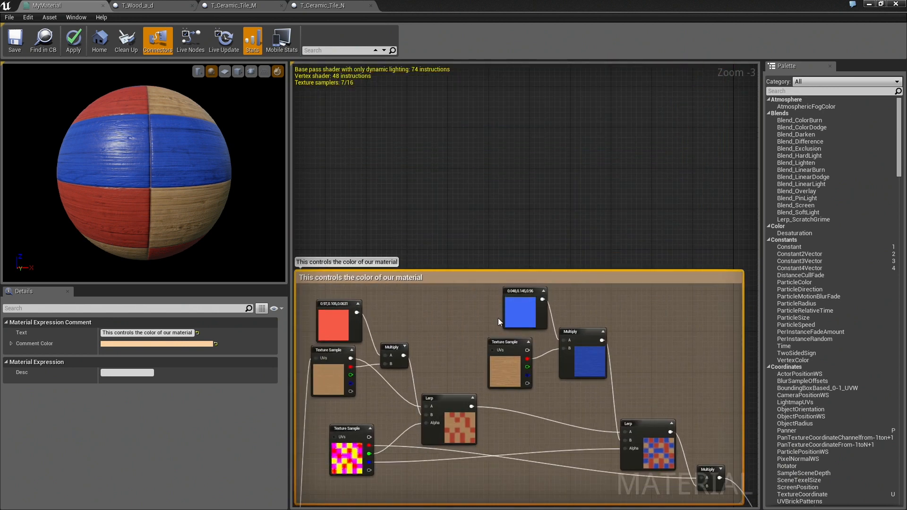
Title the normal map comment 'This controls the normal map' and select the roughness texture.
{"action": "scroll", "scroll_direction": "down", "scroll_amount": 3}
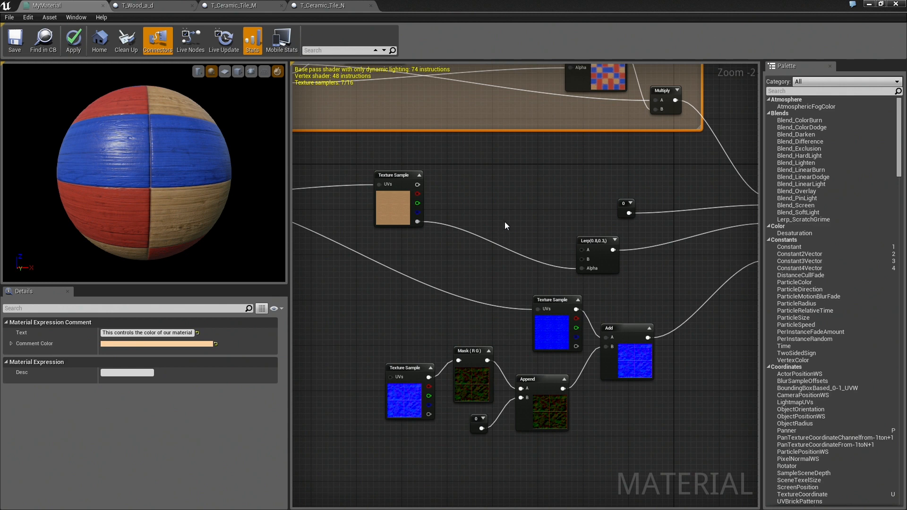
{"action": "scroll", "scroll_direction": "down", "scroll_amount": 3}
{"action": "type", "text": "This controls the normal"}
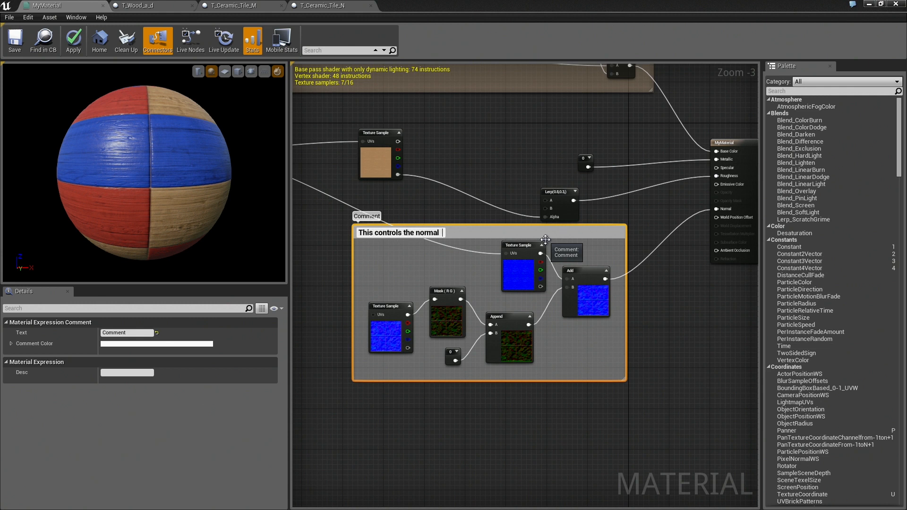
{"action": "type", "text": "map"}
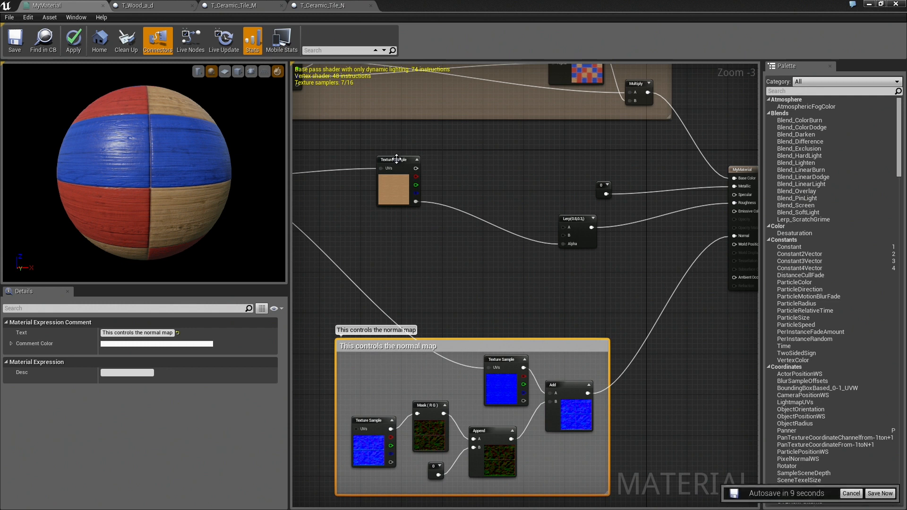
{"action": "left_click", "coordinate": [497, 246]}
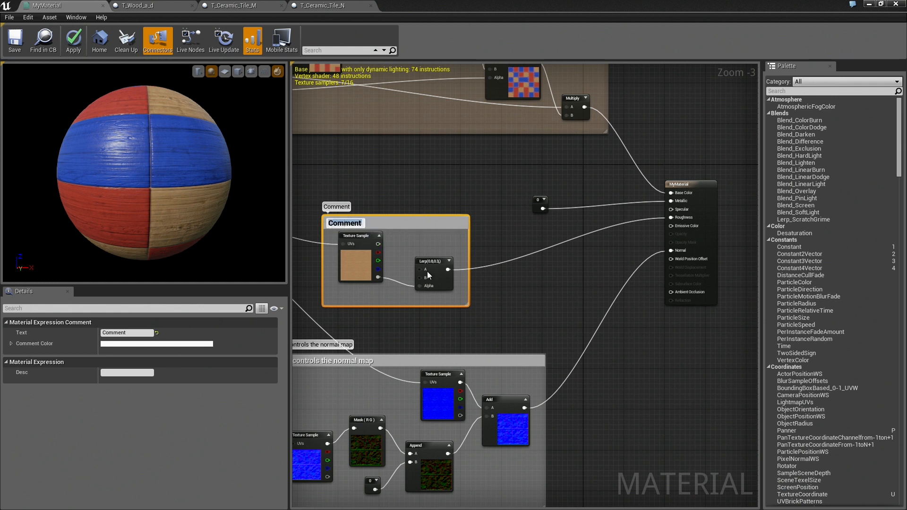
Title the roughness comment 'Roughness' and box the Metallic constant 0 as 'Metallic'.
{"action": "type", "text": "Roughness"}
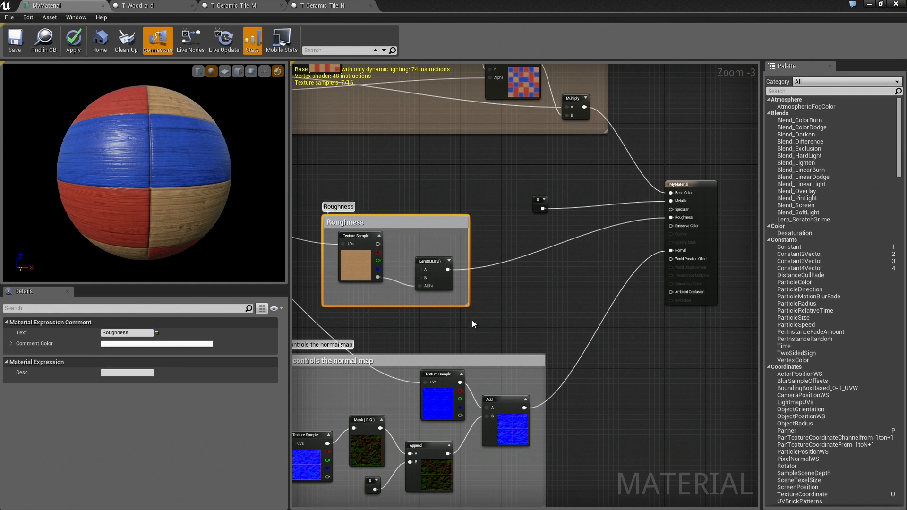
{"action": "left_click", "coordinate": [540, 204]}
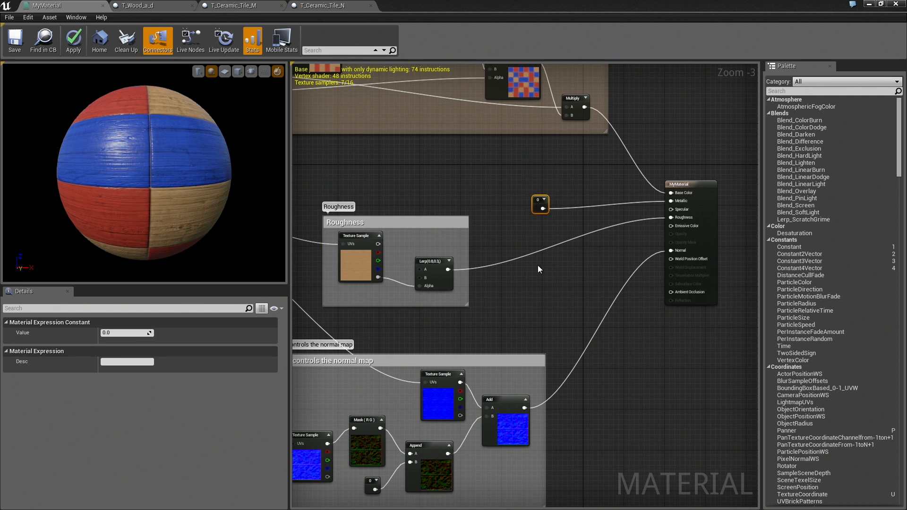
{"action": "left_click", "coordinate": [539, 203]}
{"action": "type", "text": "Metallic"}
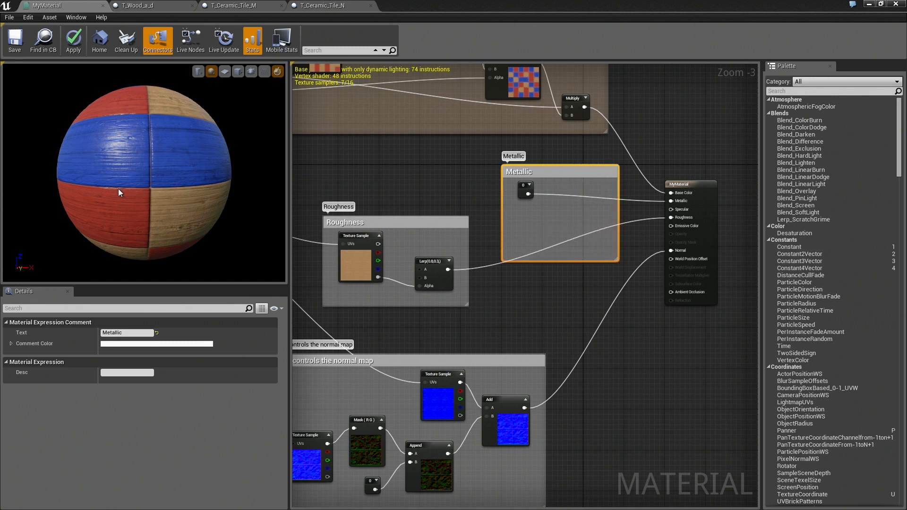
{"action": "left_click_drag", "start_coordinate": [119, 193], "coordinate": [101, 123]}
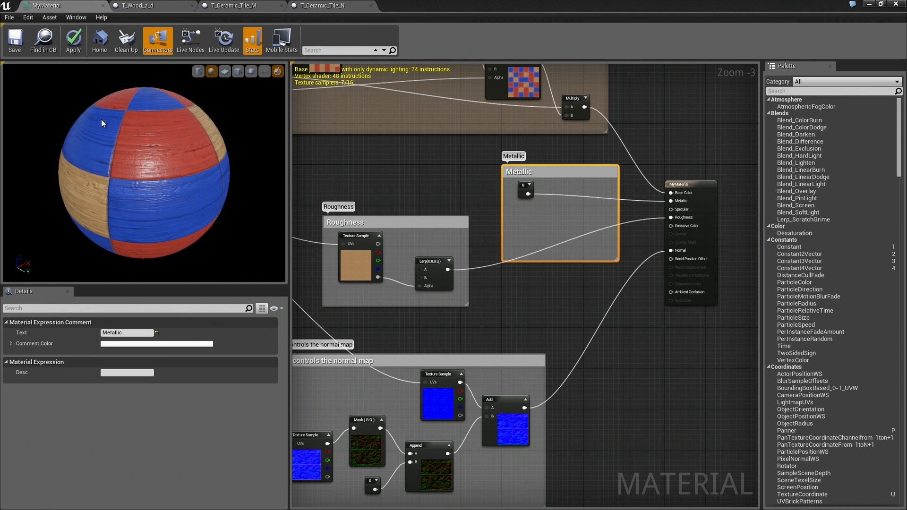
{"action": "mouse_move", "coordinate": [133, 115]}
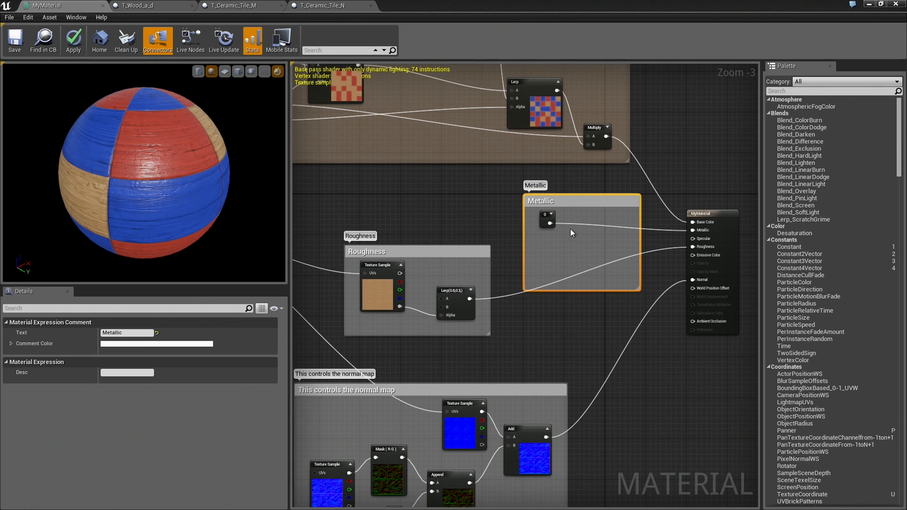
Add a Lerp (A=0, B=1) with checker mask Alpha, and orbit the preview.
{"action": "left_click", "coordinate": [600, 255]}
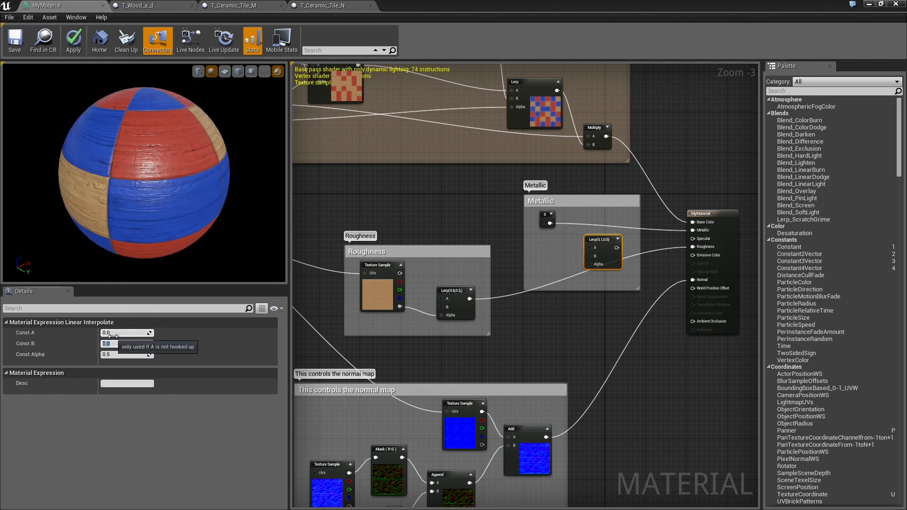
{"action": "left_click", "coordinate": [126, 343]}
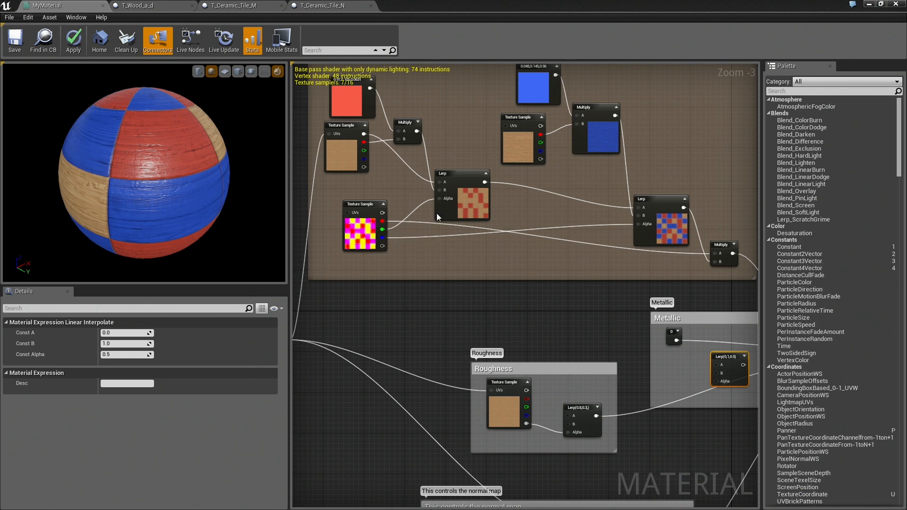
{"action": "mouse_move", "coordinate": [425, 265]}
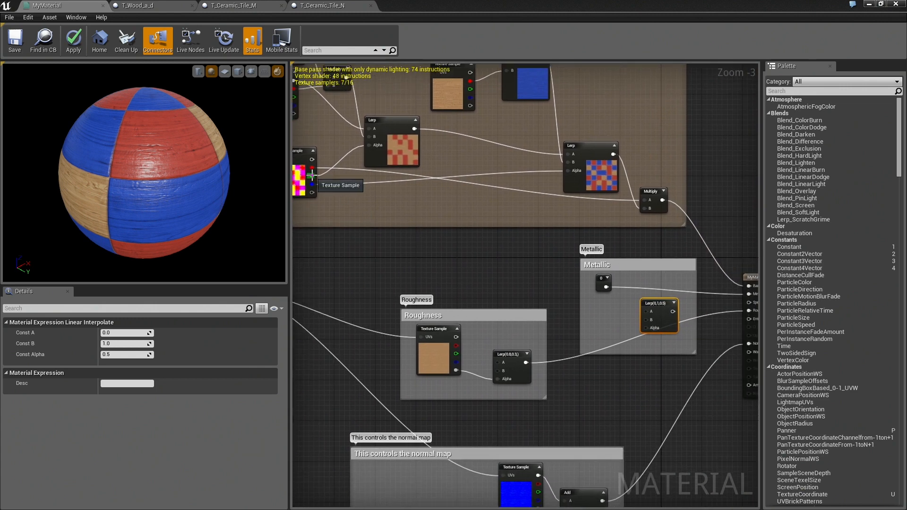
{"action": "left_click_drag", "start_coordinate": [310, 176], "coordinate": [648, 330]}
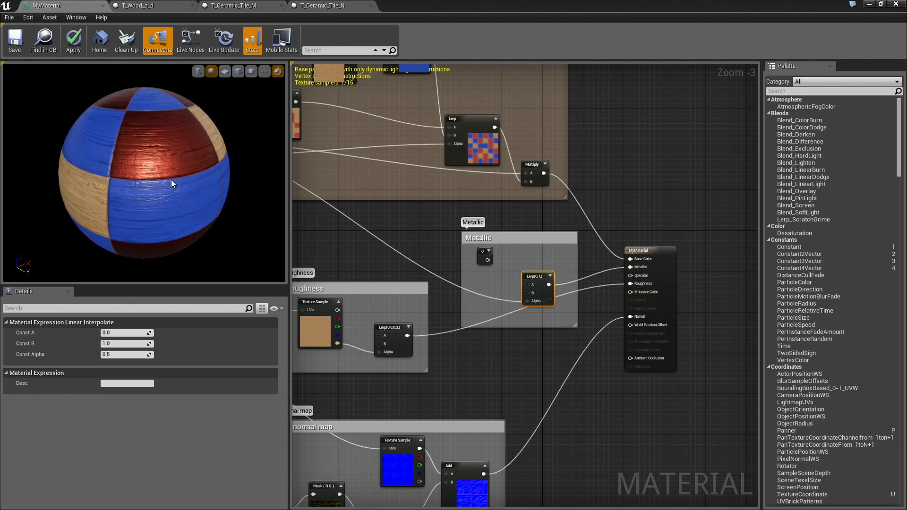
{"action": "left_click_drag", "start_coordinate": [145, 173], "coordinate": [173, 162]}
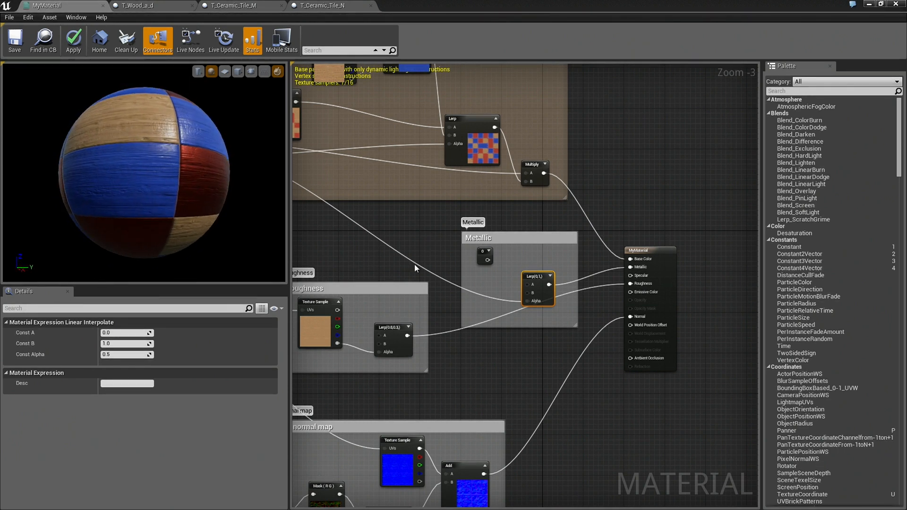
{"action": "mouse_move", "coordinate": [534, 275]}
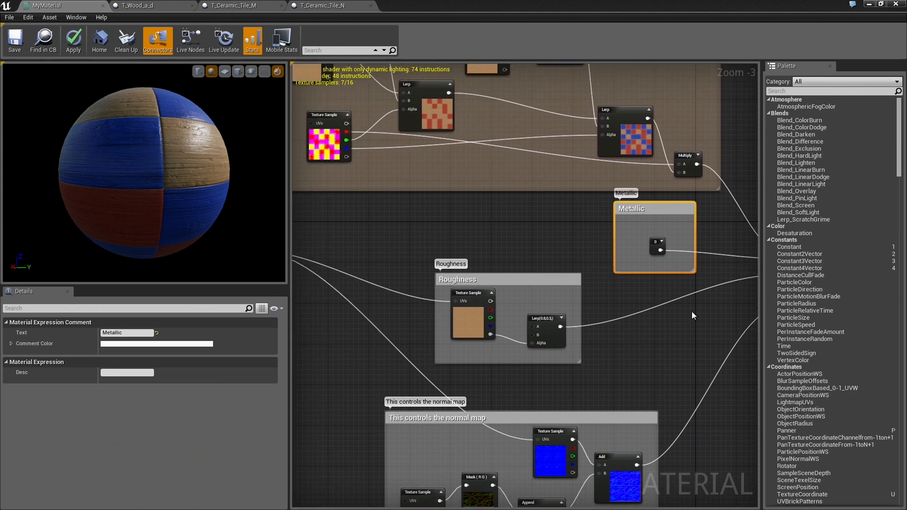
{"action": "mouse_move", "coordinate": [519, 281]}
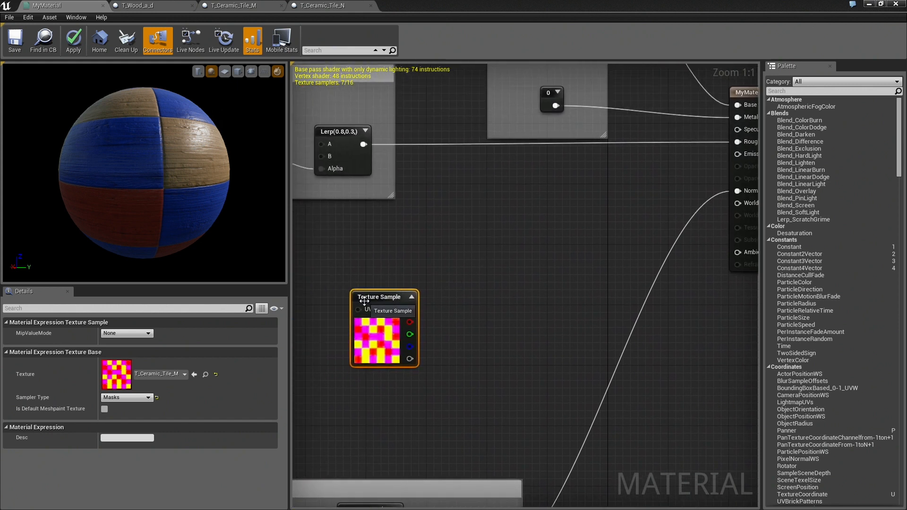
Move the T_Ceramic_Tile_M Texture Sample up-left and open the texture asset.
{"action": "left_click_drag", "start_coordinate": [384, 296], "coordinate": [332, 243]}
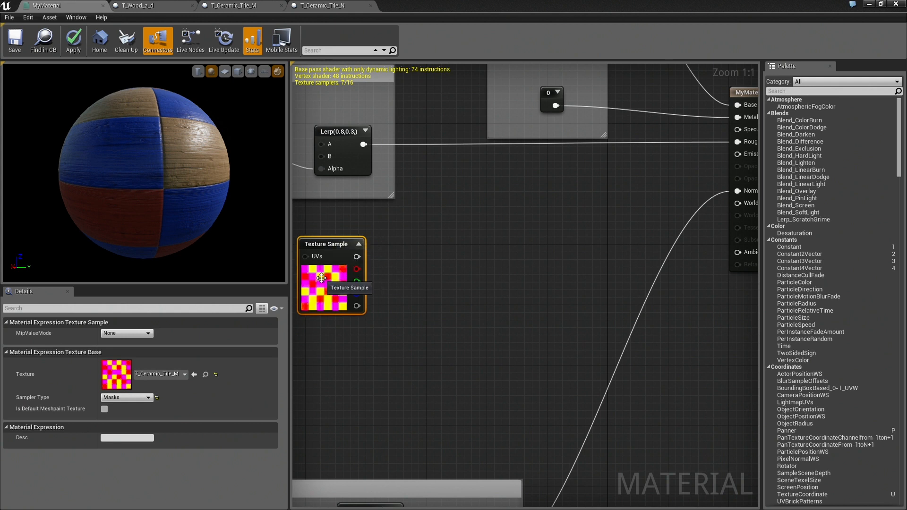
{"action": "left_click", "coordinate": [231, 5]}
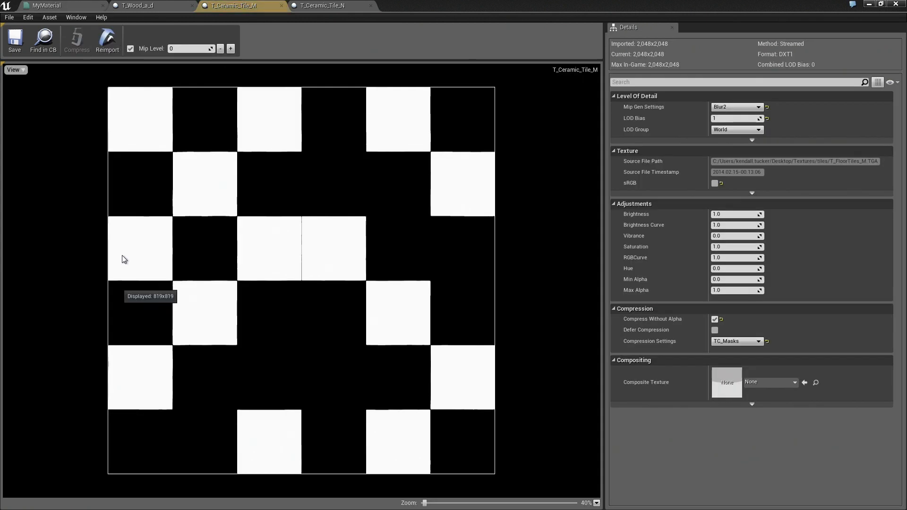
Show only T_Ceramic_Tile_M's red channel, then return to the material graph.
{"action": "left_click", "coordinate": [13, 70]}
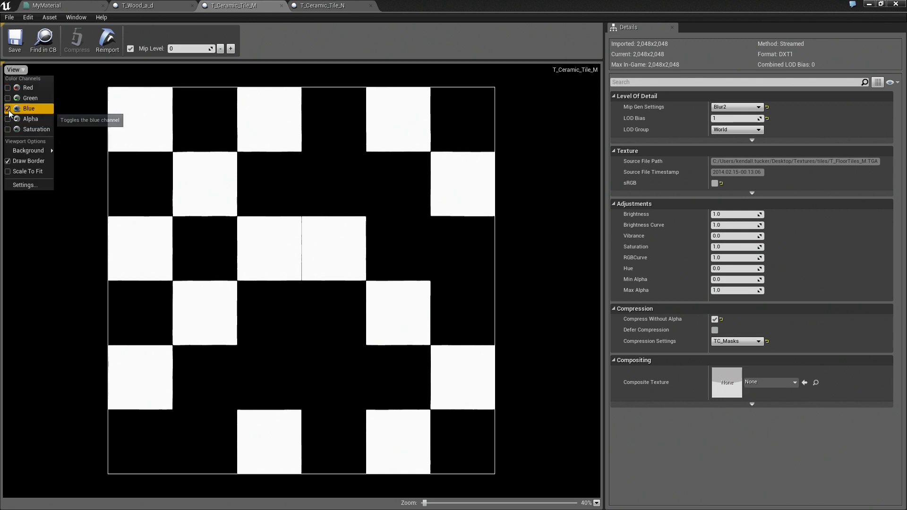
{"action": "left_click", "coordinate": [8, 109]}
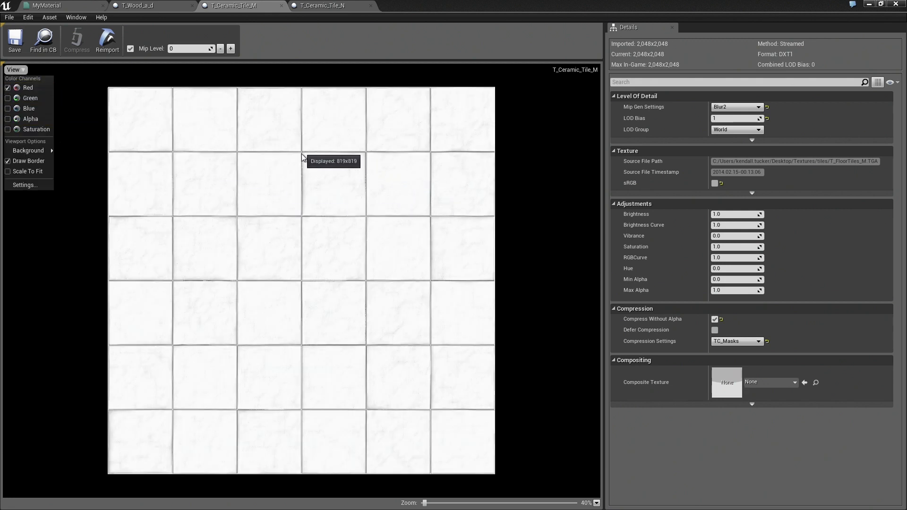
{"action": "mouse_move", "coordinate": [338, 244]}
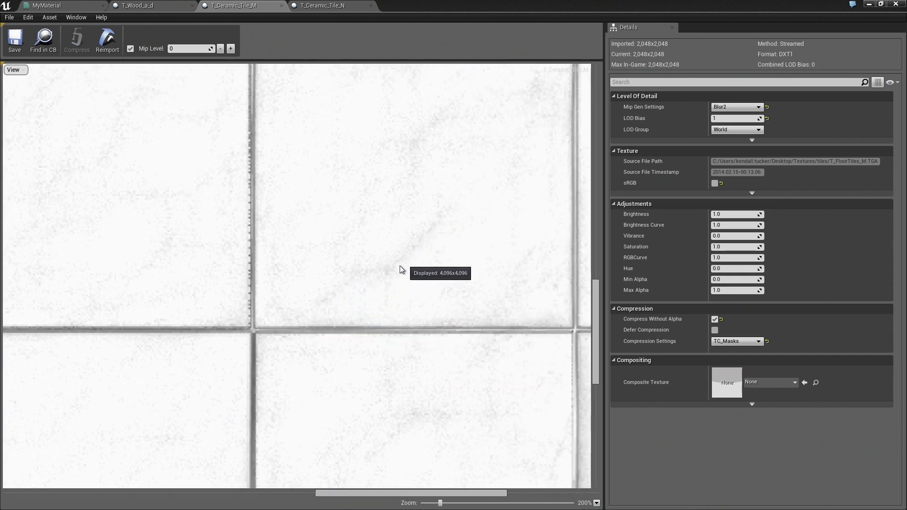
{"action": "mouse_move", "coordinate": [342, 241]}
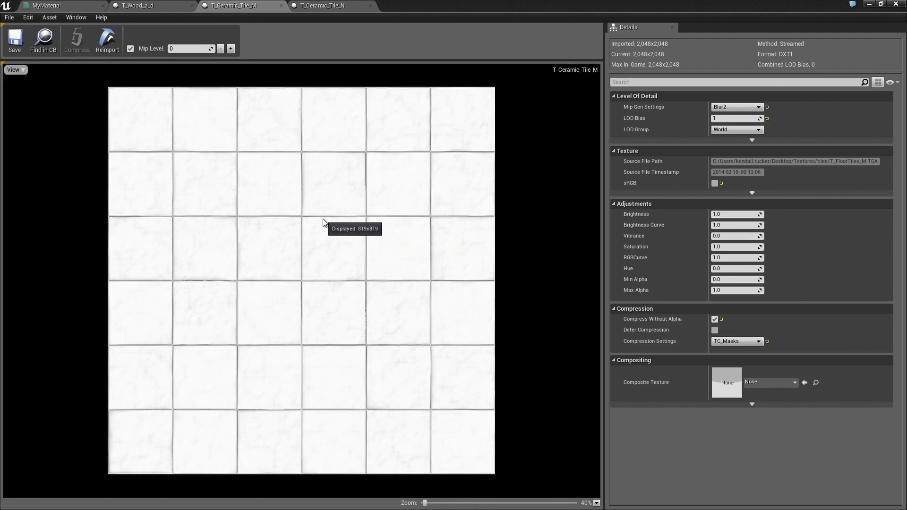
{"action": "left_click", "coordinate": [45, 5]}
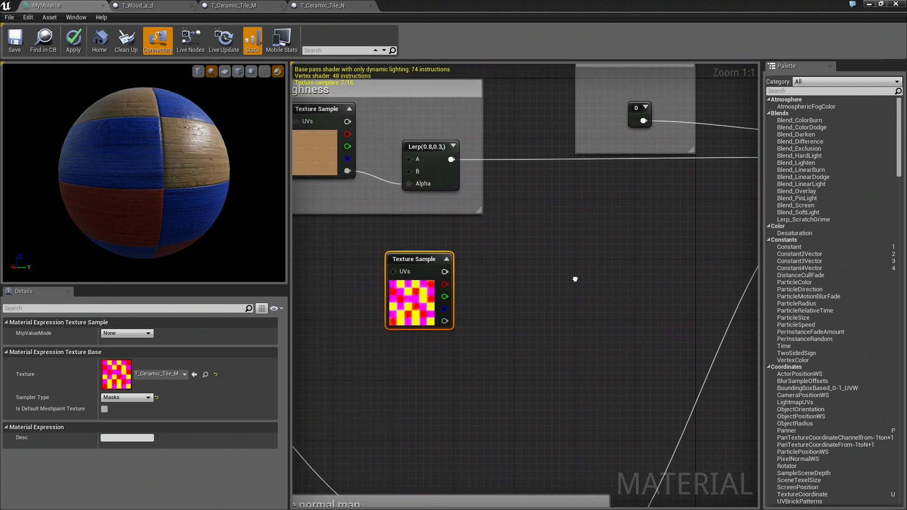
{"action": "mouse_move", "coordinate": [446, 283]}
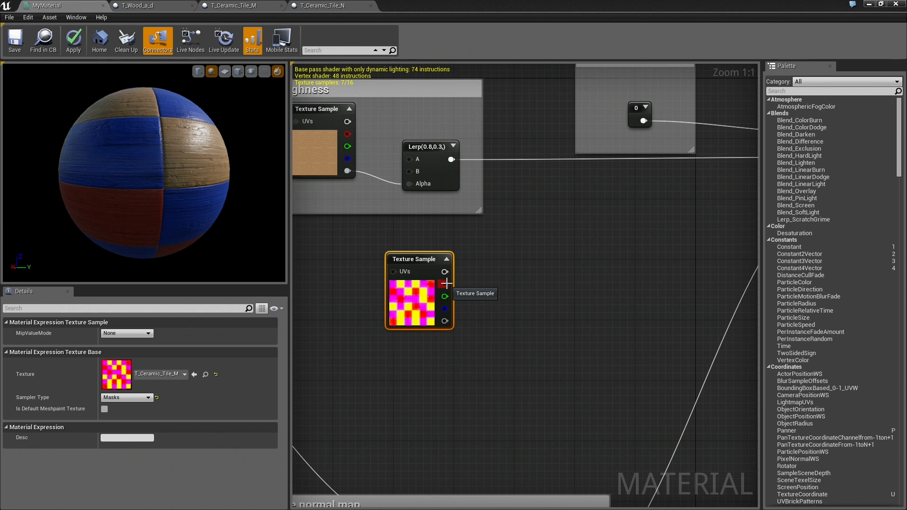
Attach a OneMinus node to the mask's red channel and place it beside the texture.
{"action": "left_click_drag", "start_coordinate": [446, 284], "coordinate": [489, 288]}
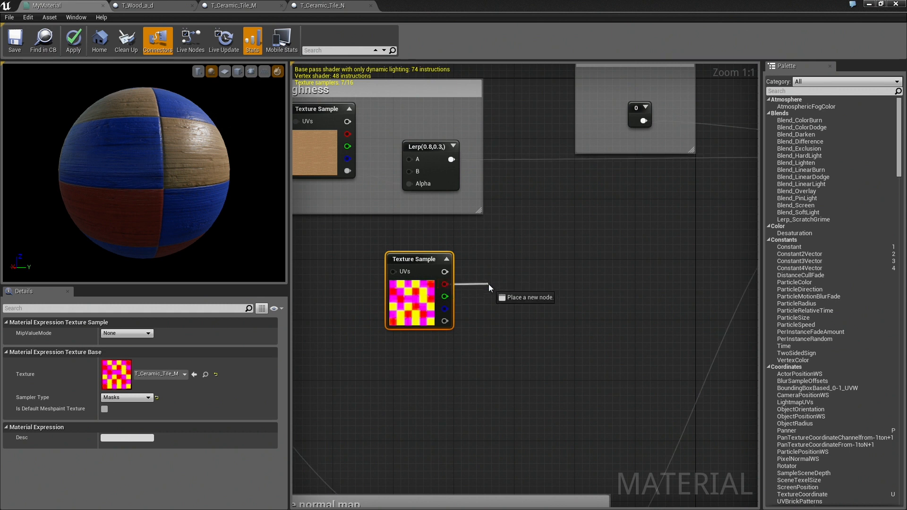
{"action": "left_click", "coordinate": [489, 288]}
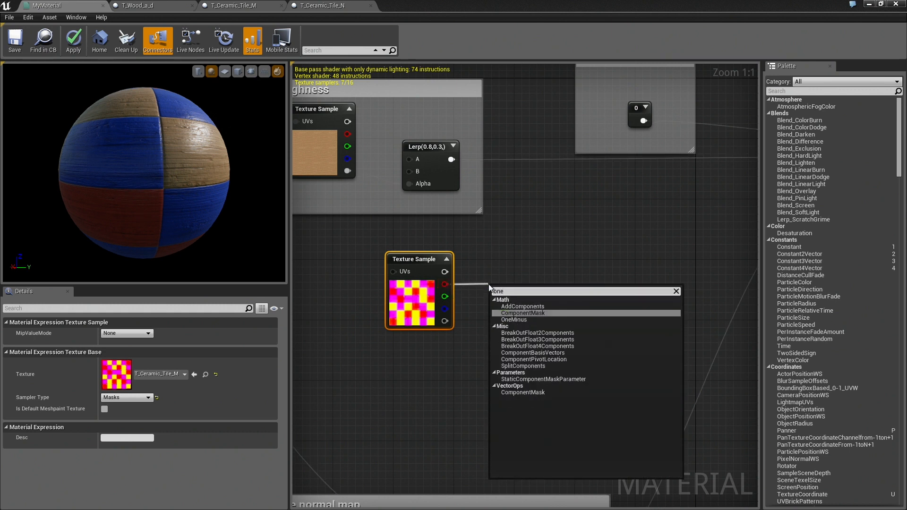
{"action": "left_click", "coordinate": [514, 320]}
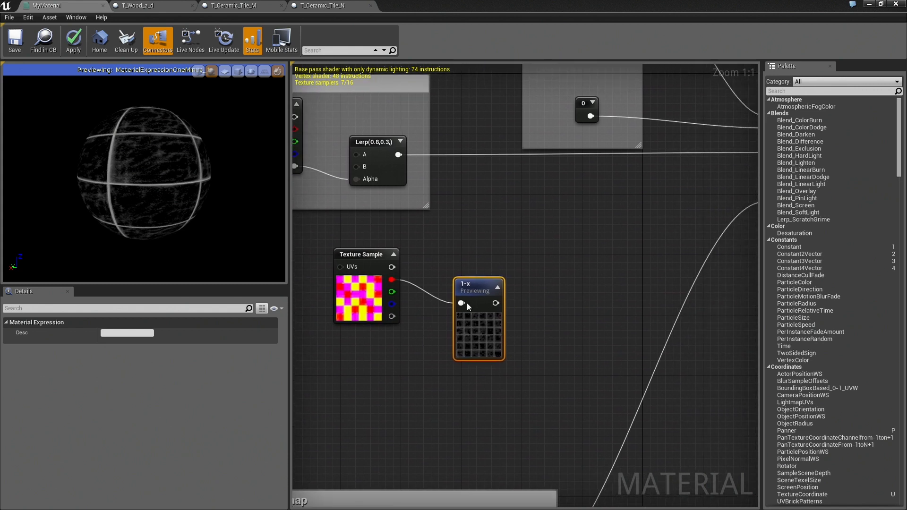
{"action": "left_click_drag", "start_coordinate": [477, 290], "coordinate": [448, 267]}
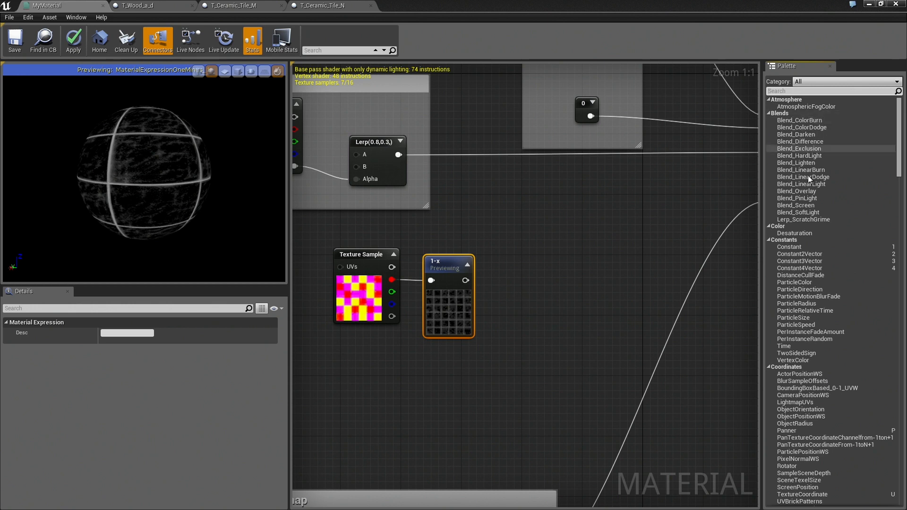
{"action": "mouse_move", "coordinate": [803, 177]}
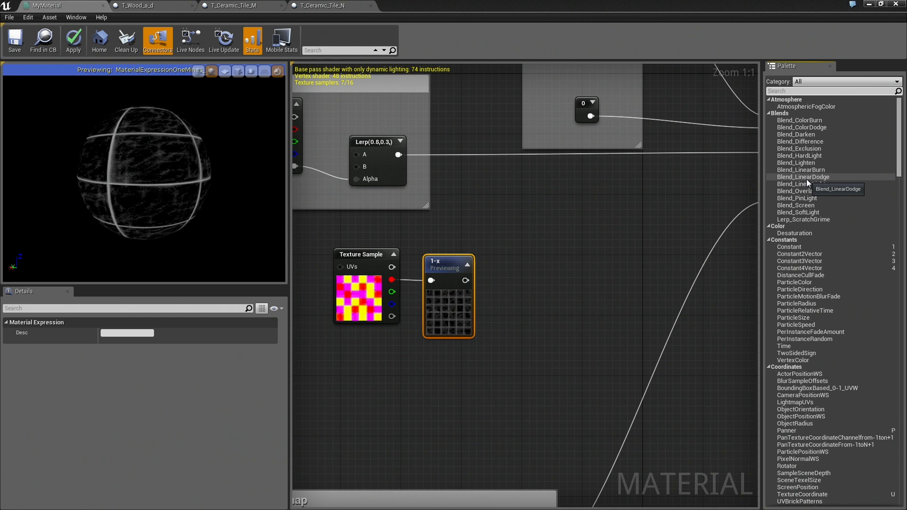
{"action": "mouse_move", "coordinate": [801, 127]}
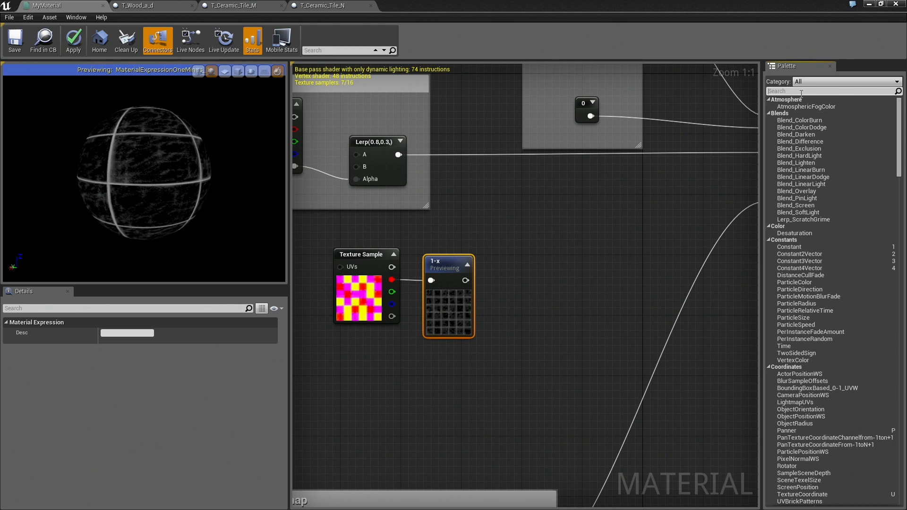
Add CheapContrast after the invert, preview it, and set its contrast constant to 0.1.
{"action": "type", "text": "contrast"}
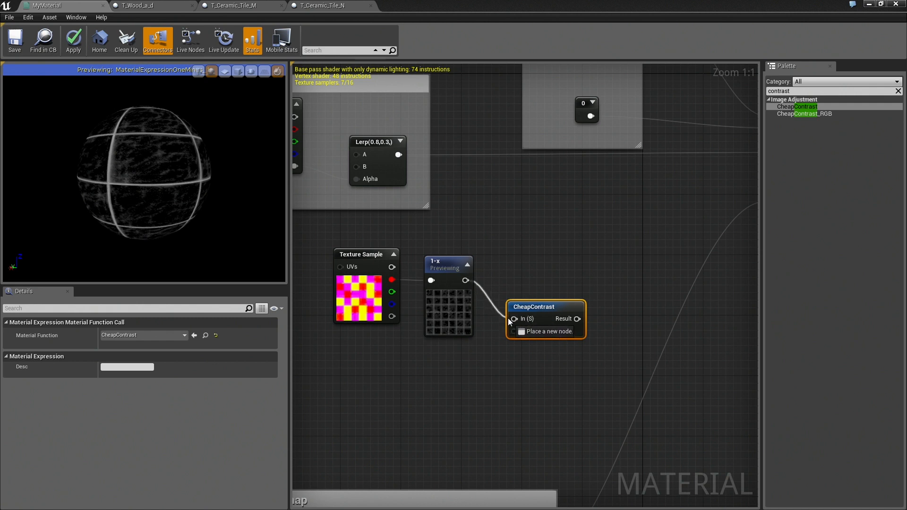
{"action": "right_click", "coordinate": [533, 307]}
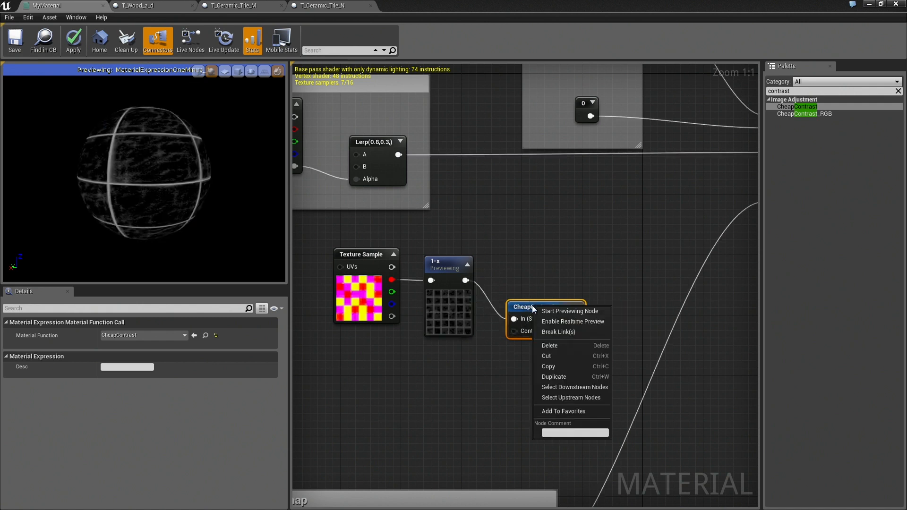
{"action": "left_click", "coordinate": [569, 311]}
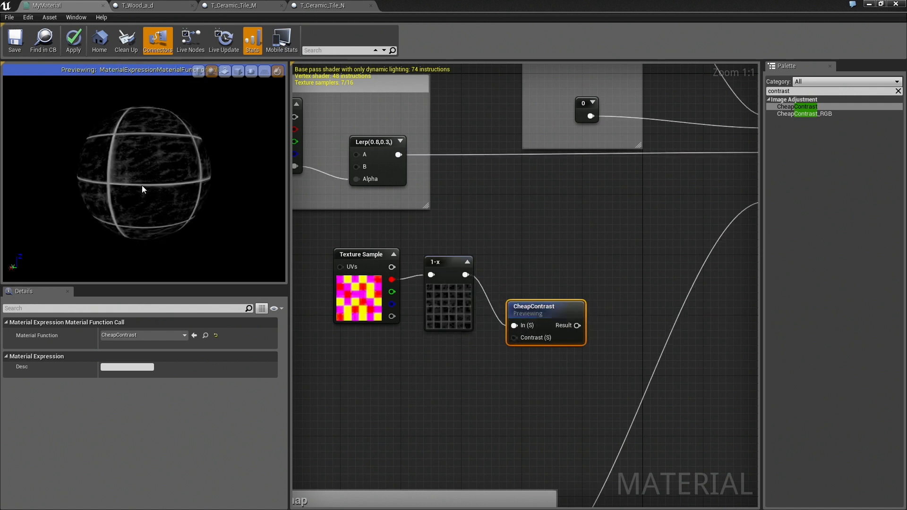
{"action": "mouse_move", "coordinate": [551, 322]}
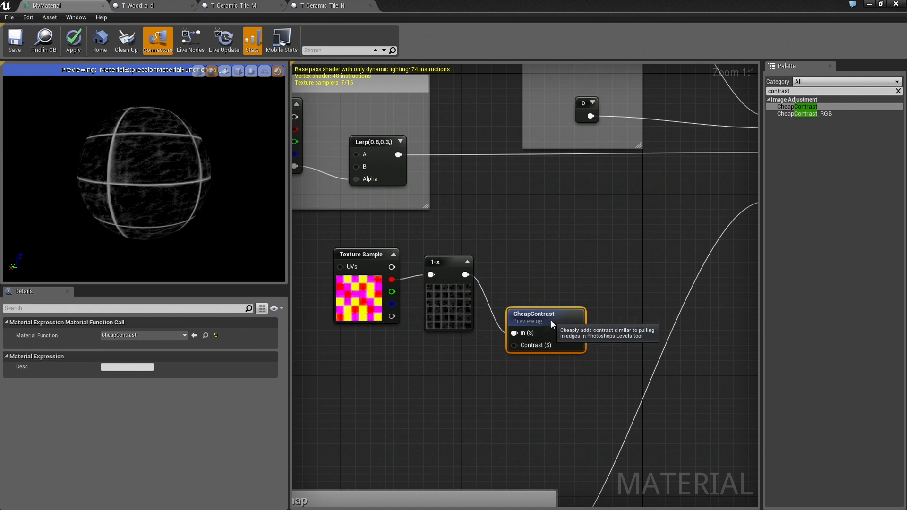
{"action": "mouse_move", "coordinate": [513, 345]}
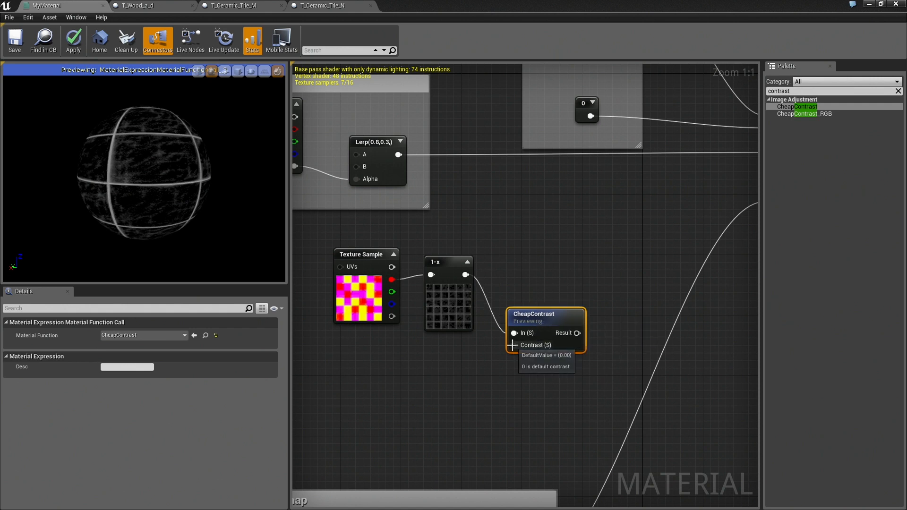
{"action": "mouse_move", "coordinate": [462, 369]}
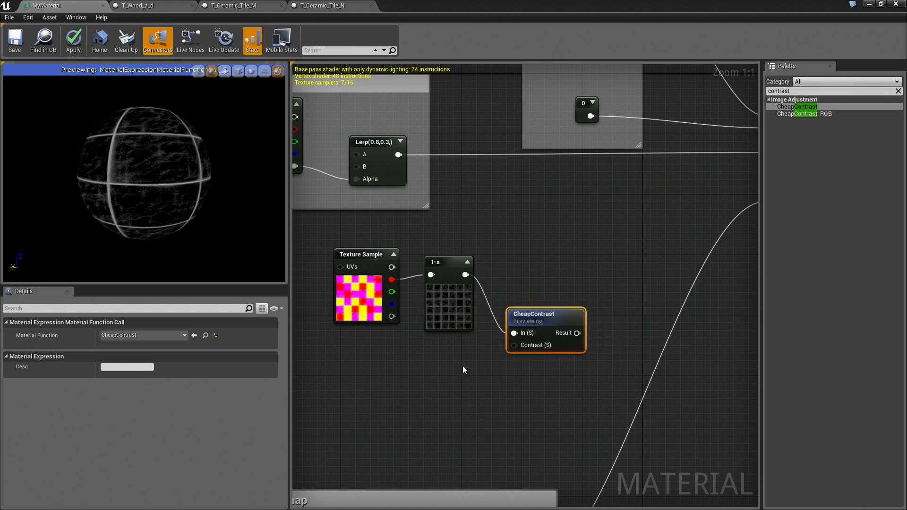
{"action": "mouse_move", "coordinate": [489, 362]}
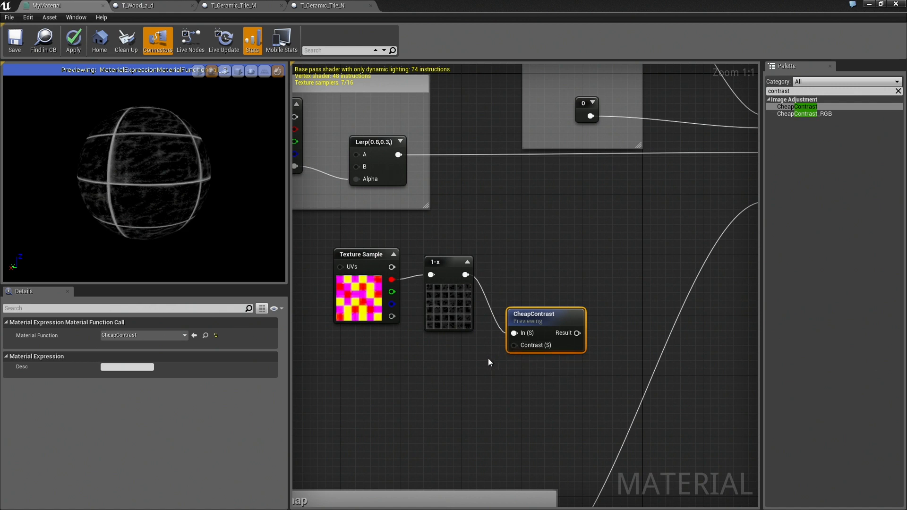
{"action": "mouse_move", "coordinate": [435, 362]}
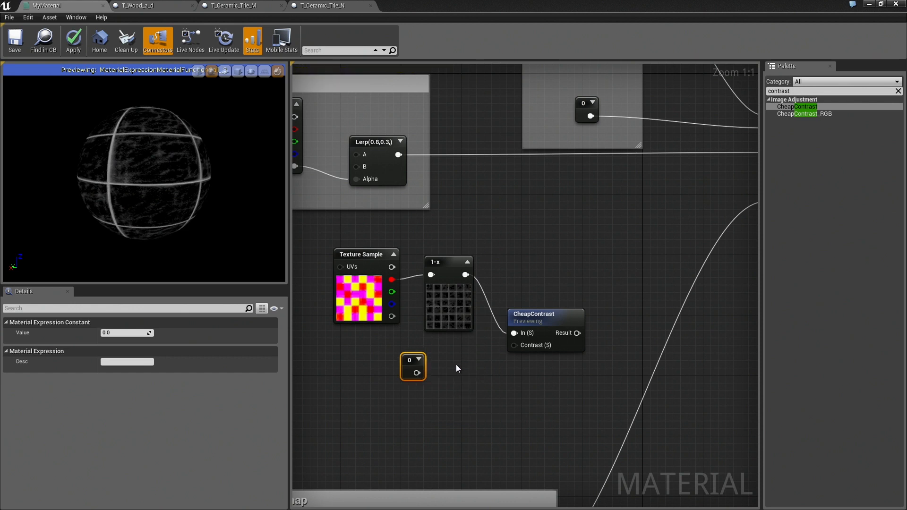
{"action": "left_click_drag", "start_coordinate": [413, 366], "coordinate": [450, 367]}
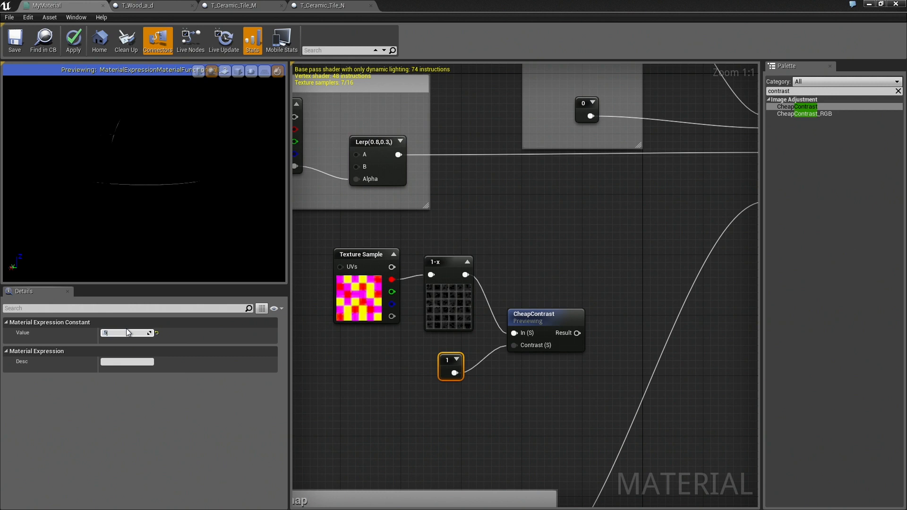
{"action": "type", "text": "0.5"}
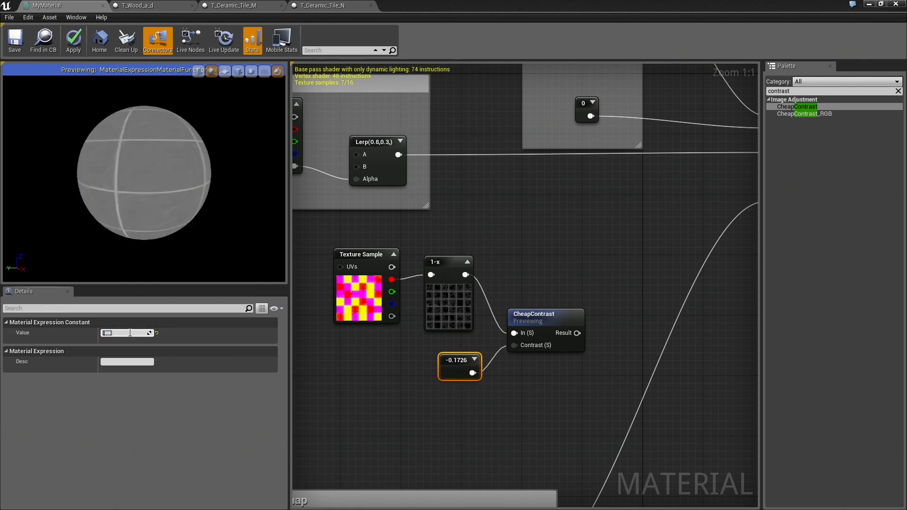
{"action": "type", "text": "0.1"}
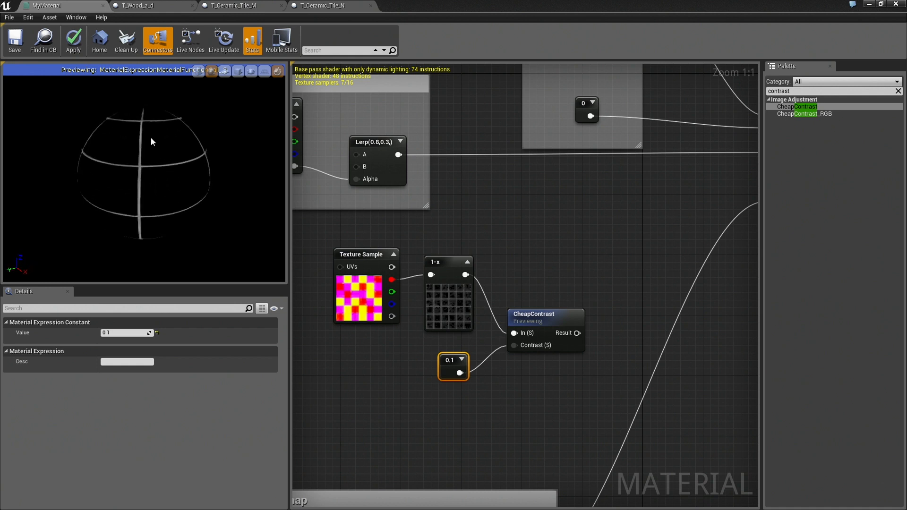
{"action": "mouse_move", "coordinate": [528, 319]}
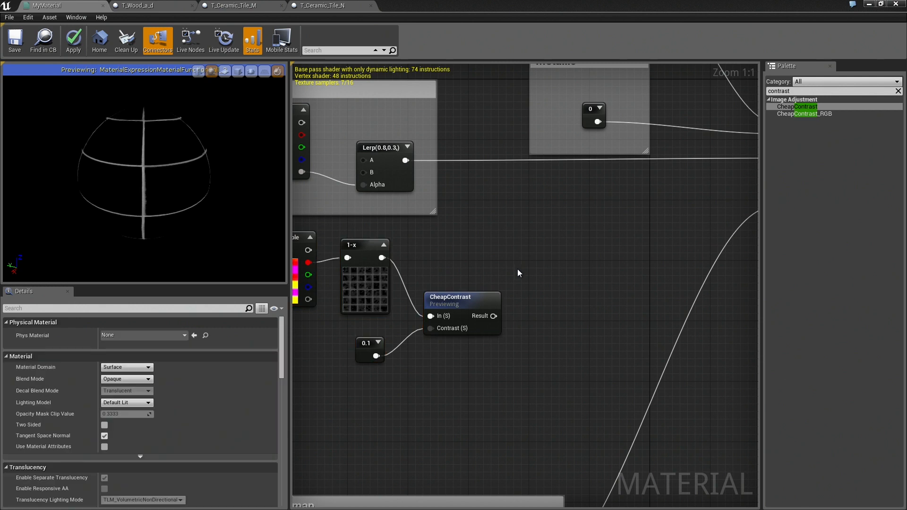
{"action": "mouse_move", "coordinate": [445, 375]}
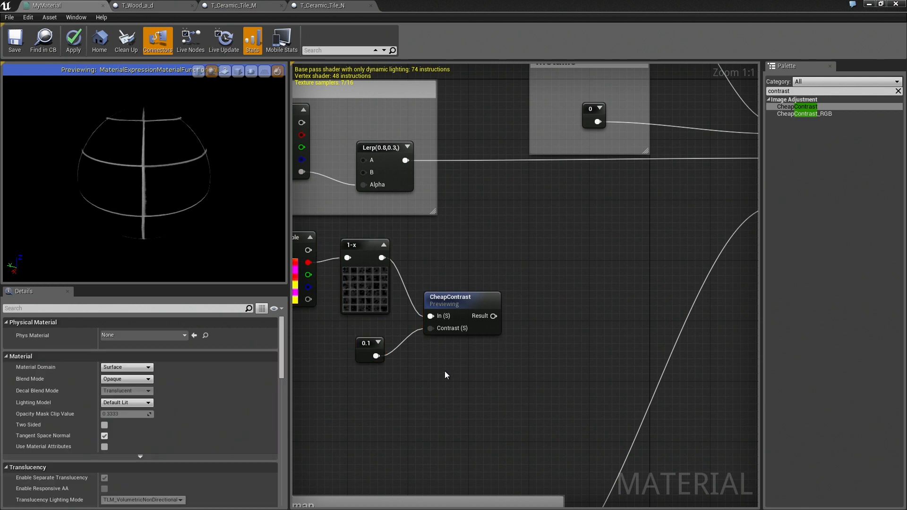
{"action": "mouse_move", "coordinate": [451, 371]}
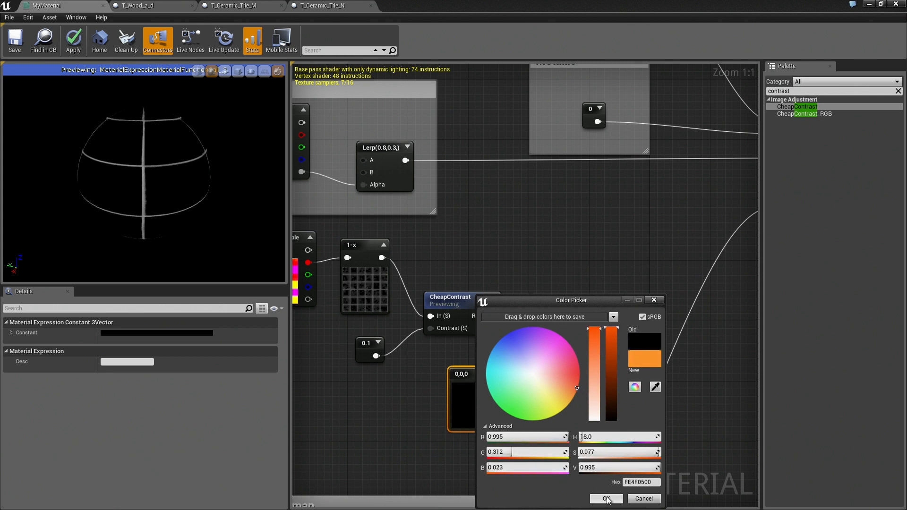
Multiply the CheapContrast result by an orange Constant3Vector and preview the Multiply node.
{"action": "left_click", "coordinate": [605, 499]}
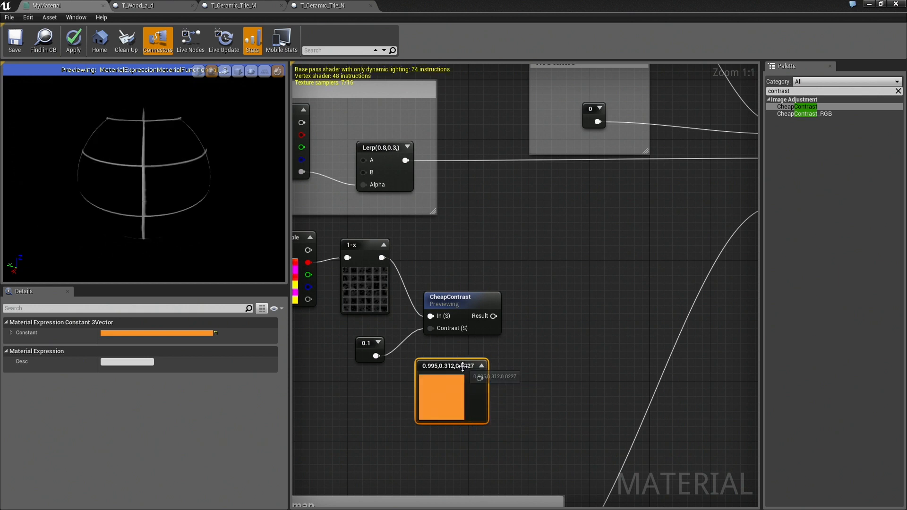
{"action": "left_click_drag", "start_coordinate": [451, 366], "coordinate": [466, 366]}
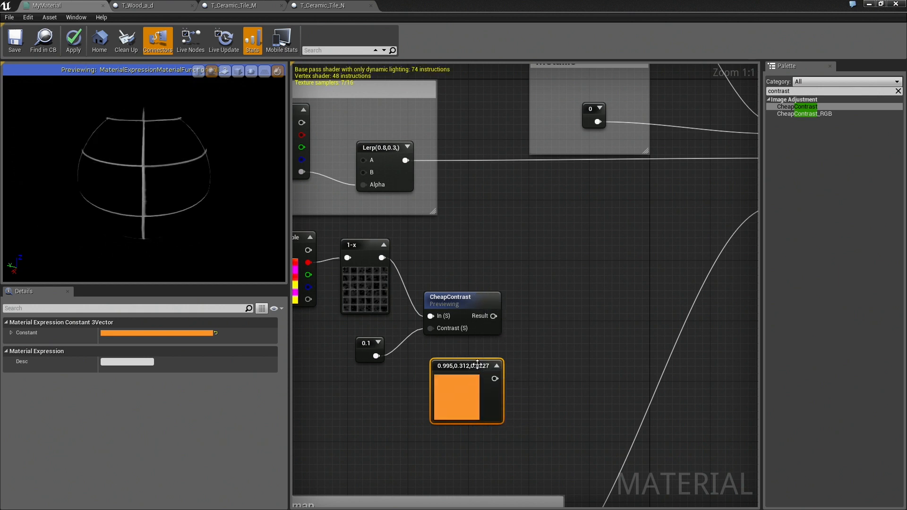
{"action": "left_click_drag", "start_coordinate": [493, 316], "coordinate": [535, 325]}
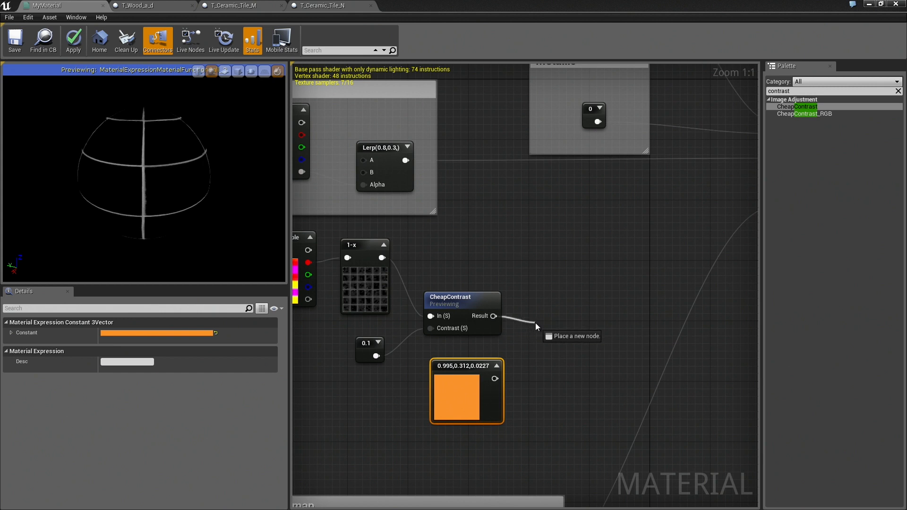
{"action": "type", "text": "mul"}
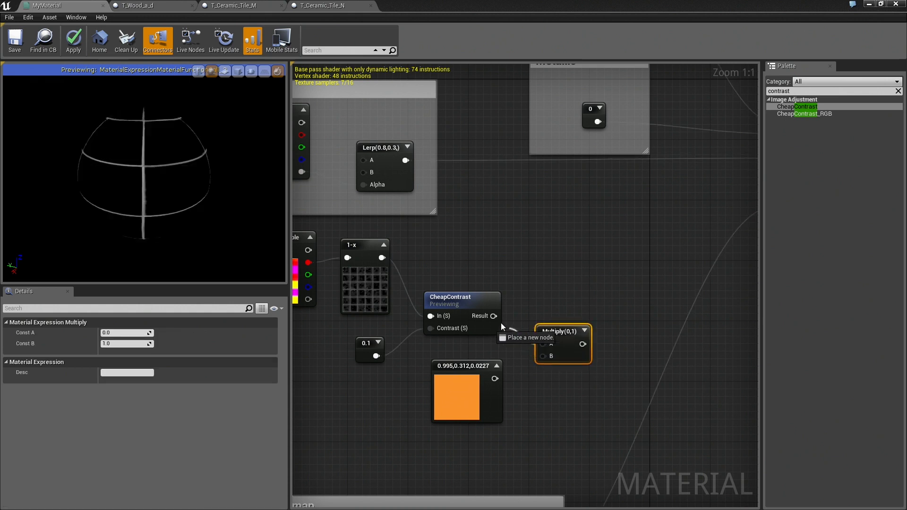
{"action": "left_click_drag", "start_coordinate": [494, 378], "coordinate": [543, 344]}
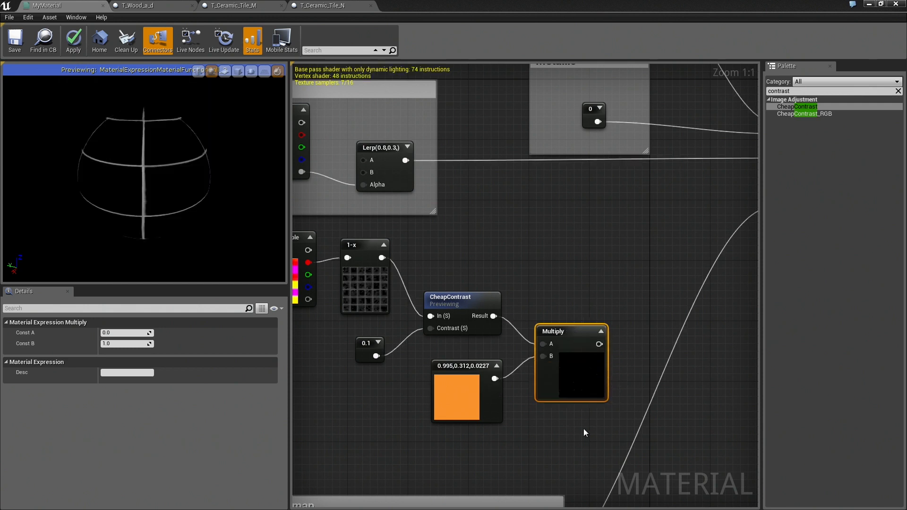
{"action": "mouse_move", "coordinate": [588, 382]}
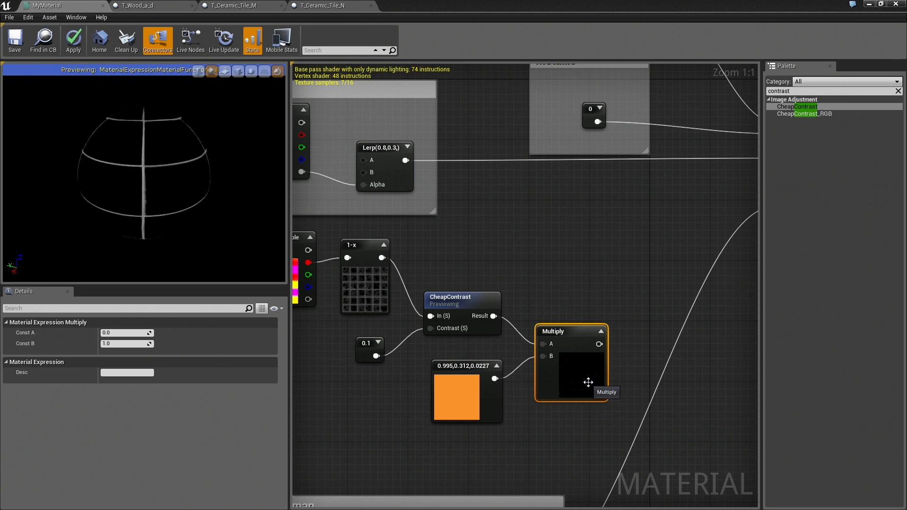
{"action": "right_click", "coordinate": [589, 383]}
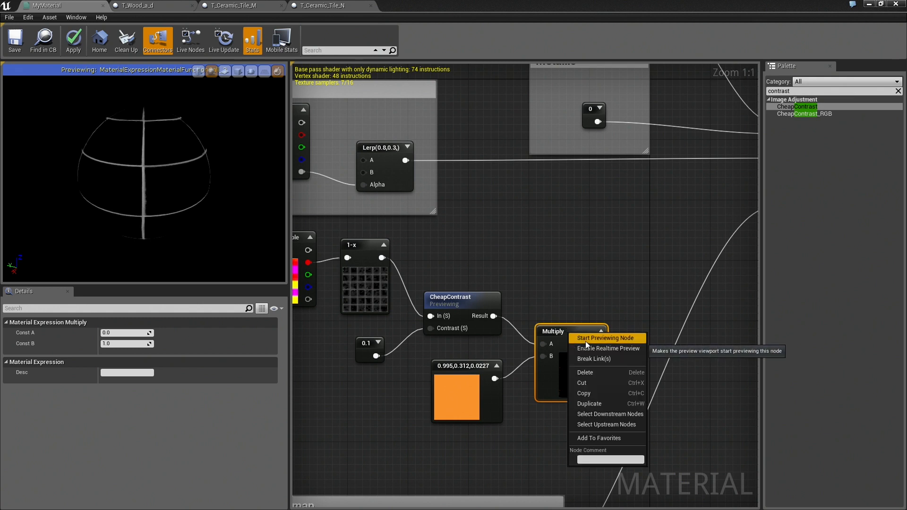
{"action": "left_click", "coordinate": [604, 337]}
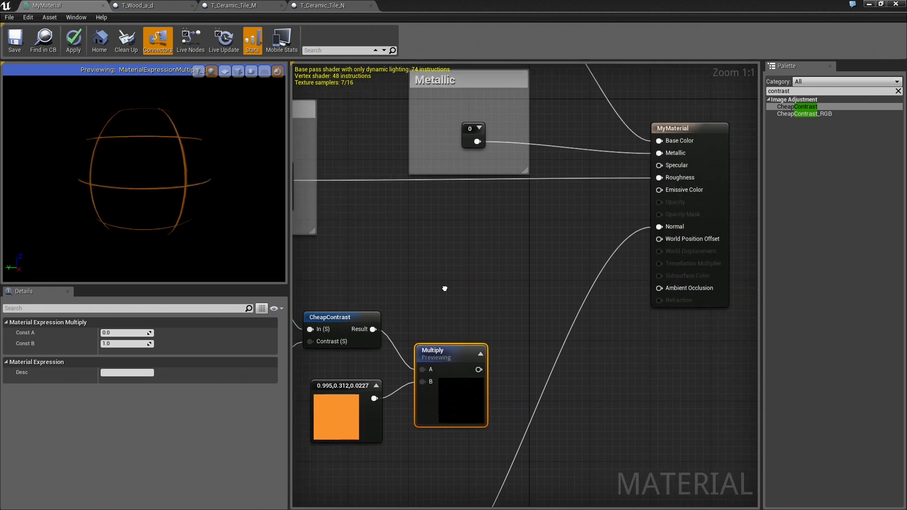
Stop previewing the orange crevice Multiply node and wire its output into Emissive Color.
{"action": "scroll", "scroll_direction": "down", "scroll_amount": 3}
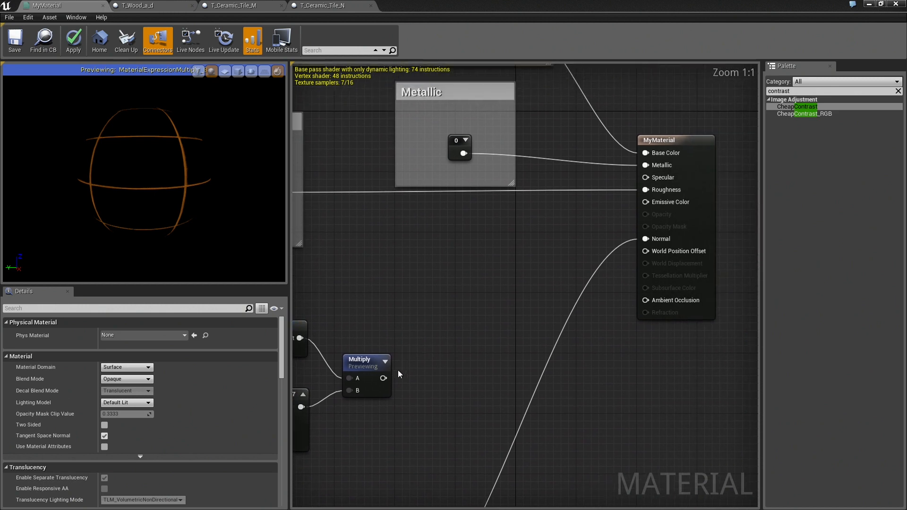
{"action": "right_click", "coordinate": [366, 359]}
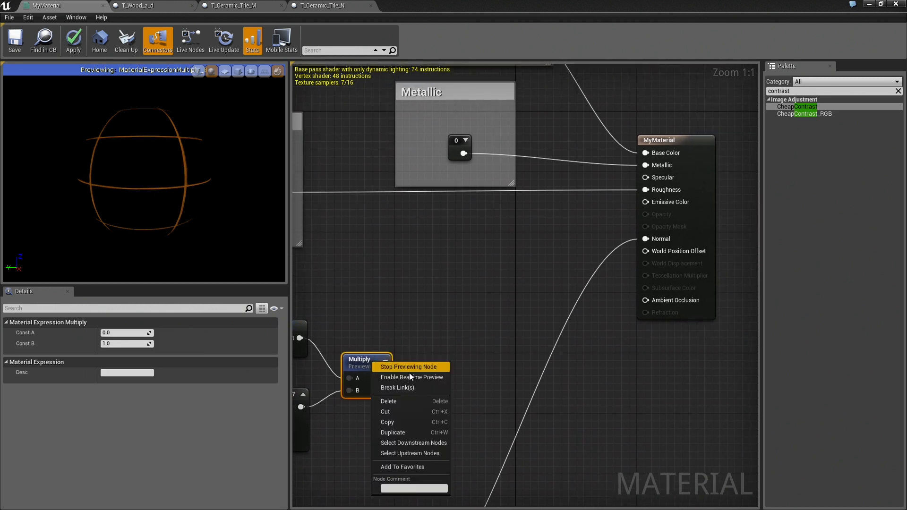
{"action": "left_click", "coordinate": [409, 366]}
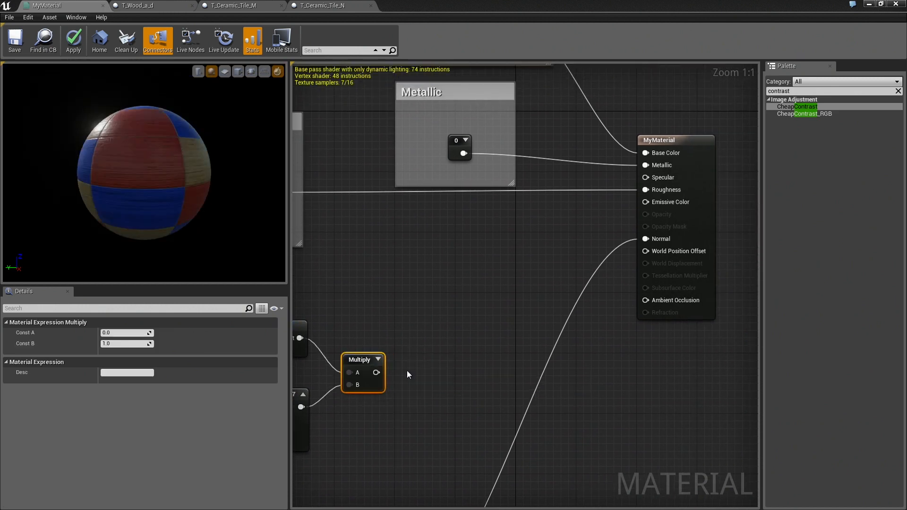
{"action": "left_click_drag", "start_coordinate": [376, 371], "coordinate": [619, 206]}
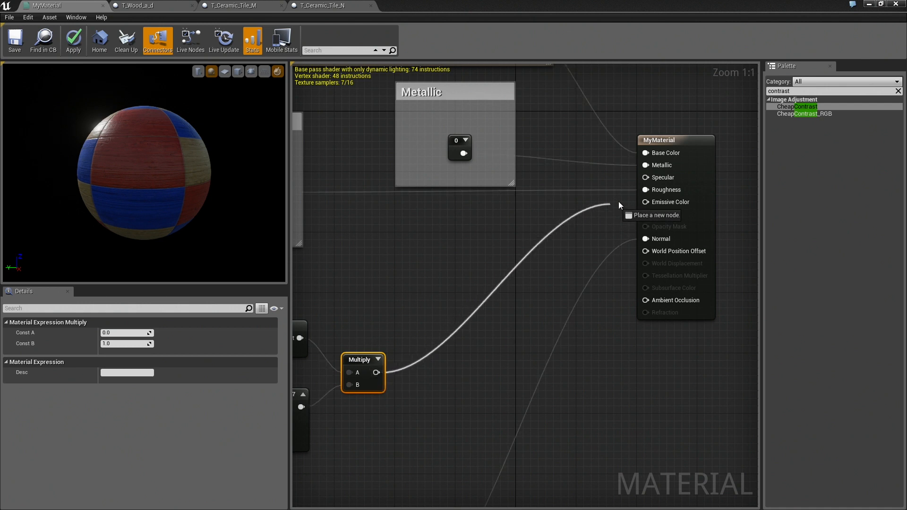
{"action": "left_click", "coordinate": [644, 152]}
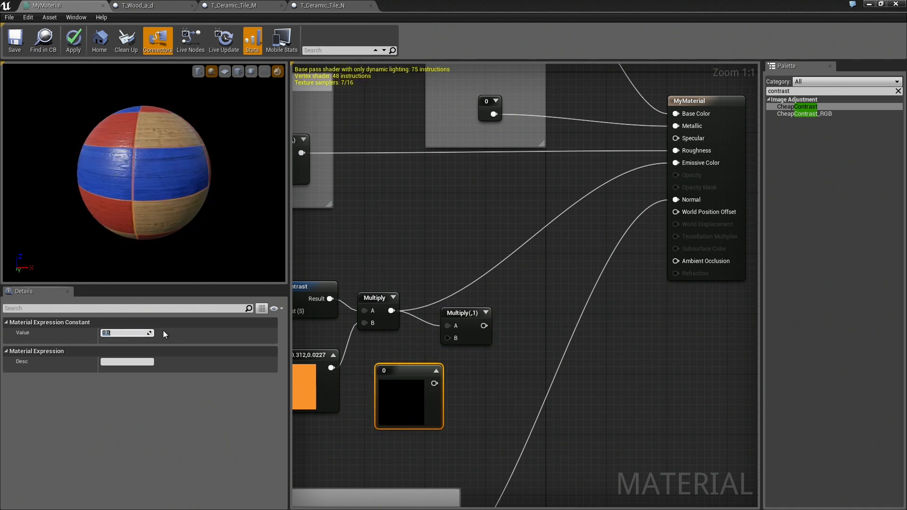
Multiply the orange colour by a constant of 10 and route it into Emissive Color.
{"action": "type", "text": "10.0"}
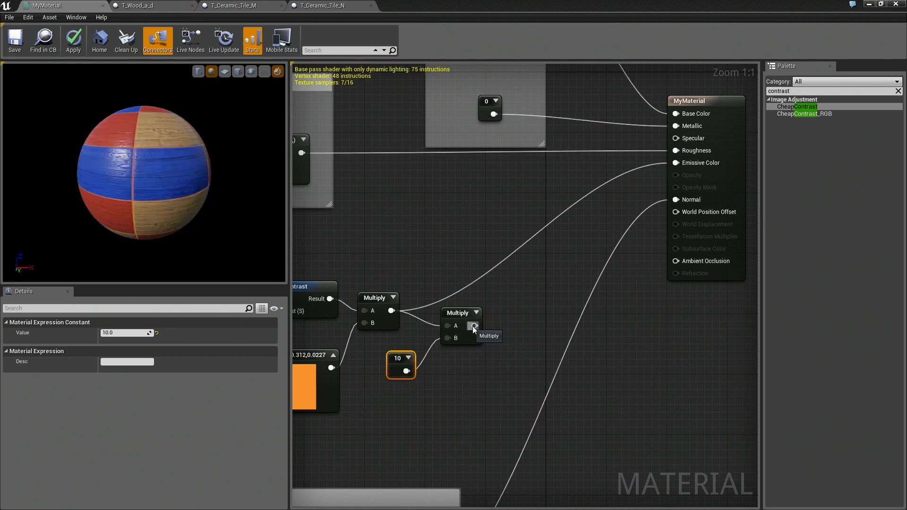
{"action": "left_click_drag", "start_coordinate": [473, 326], "coordinate": [674, 162]}
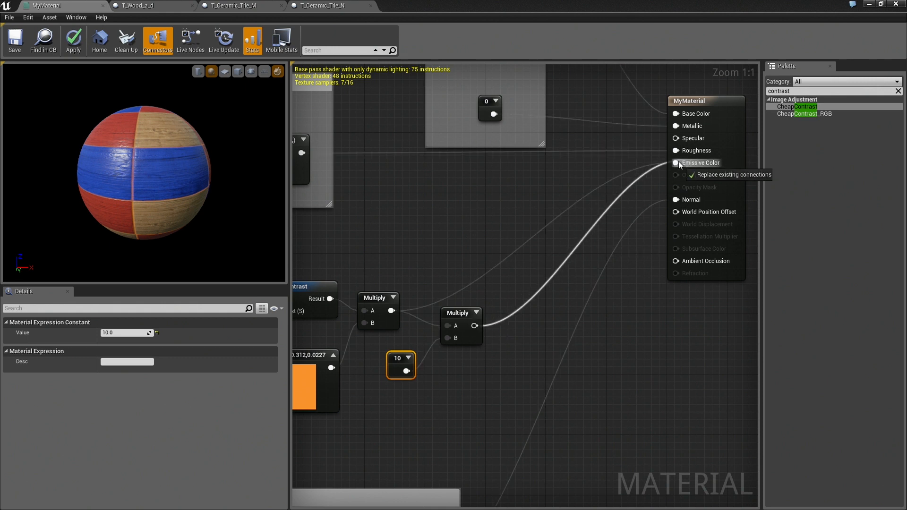
{"action": "left_click", "coordinate": [676, 162]}
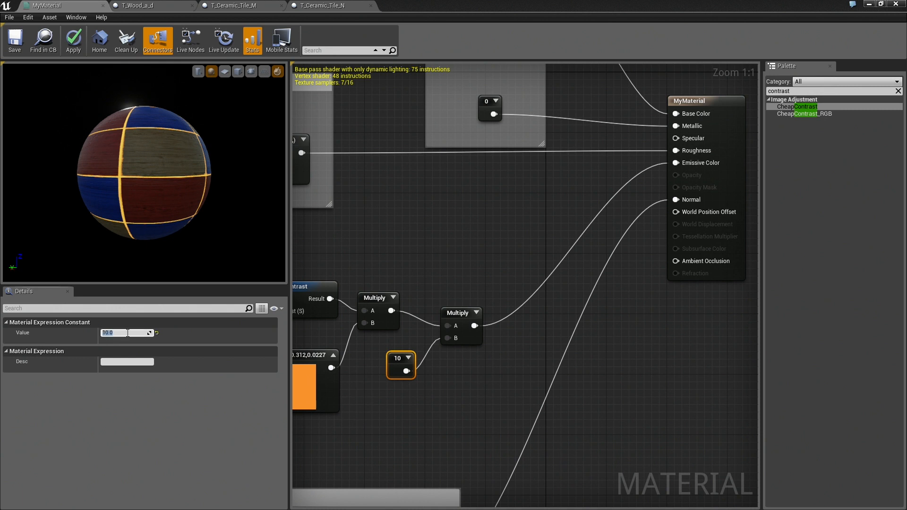
Raise the glow constant through 20 and 30 up to 100.
{"action": "type", "text": "20.0"}
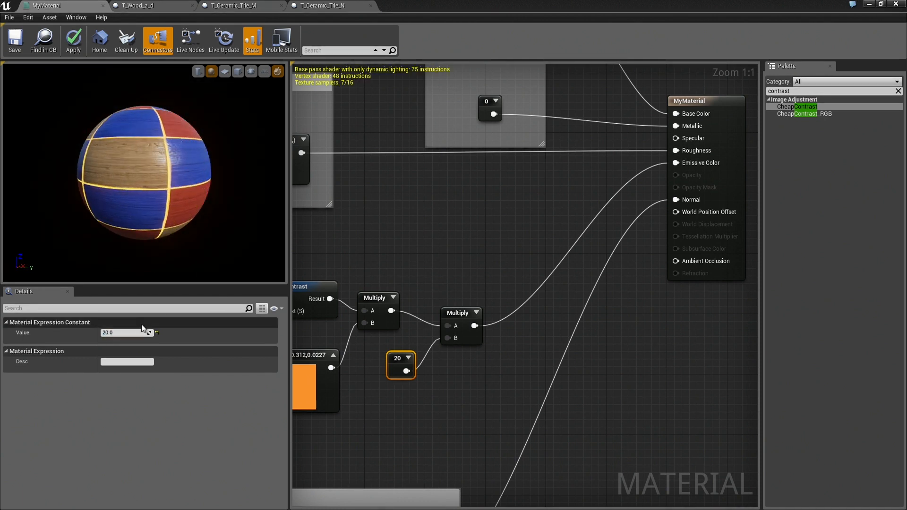
{"action": "type", "text": "30"}
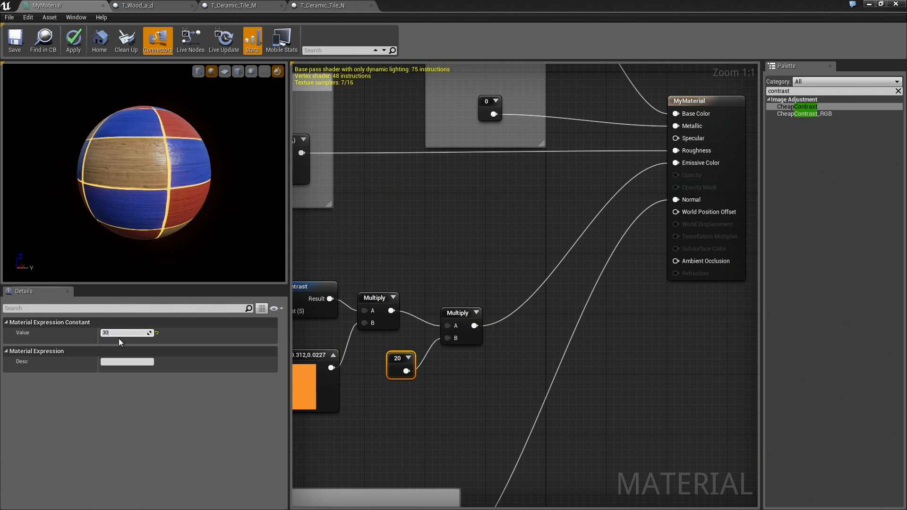
{"action": "type", "text": "30.0"}
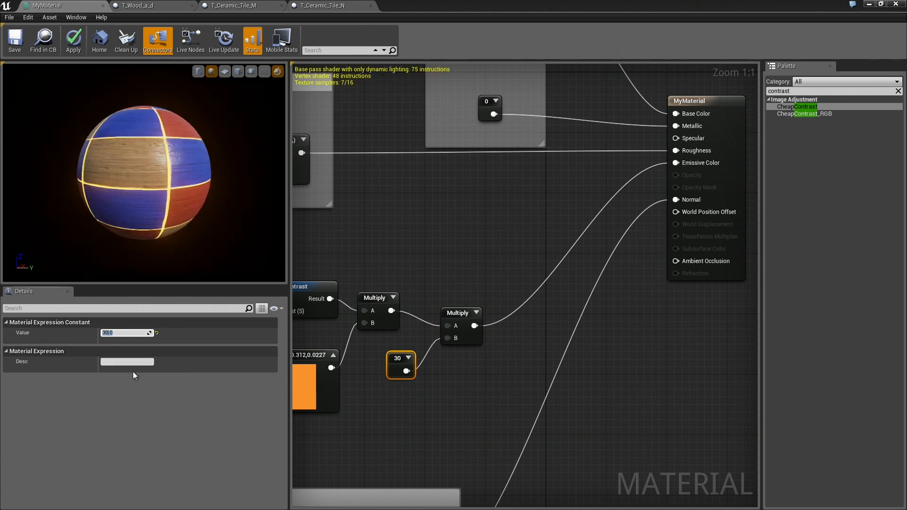
{"action": "type", "text": "100.0"}
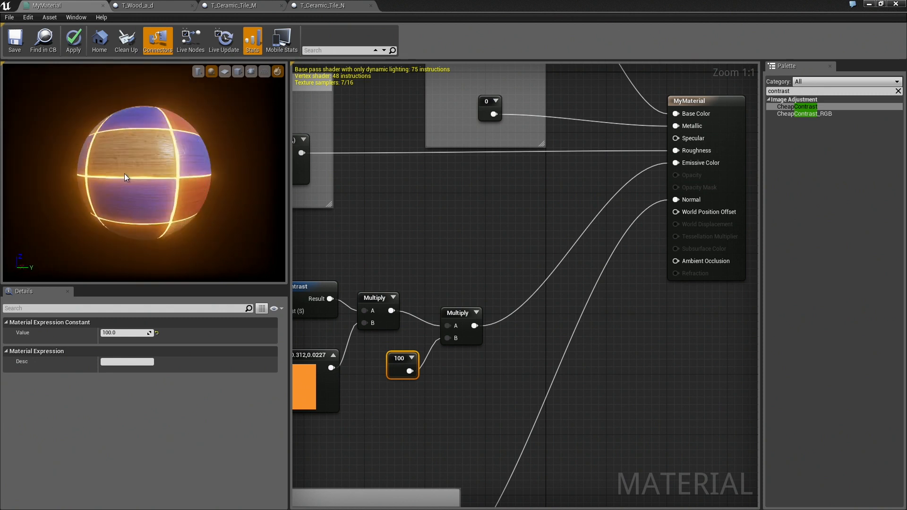
{"action": "mouse_move", "coordinate": [518, 253]}
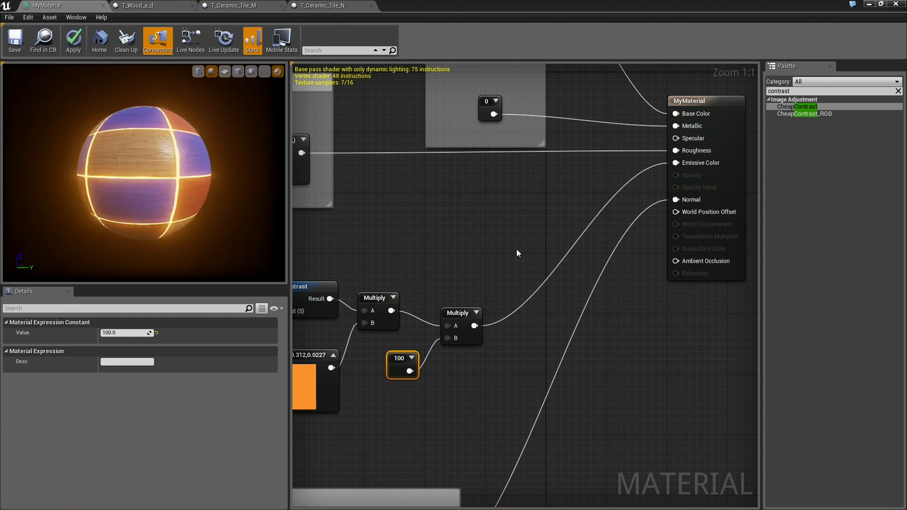
{"action": "scroll", "scroll_direction": "down", "scroll_amount": 3}
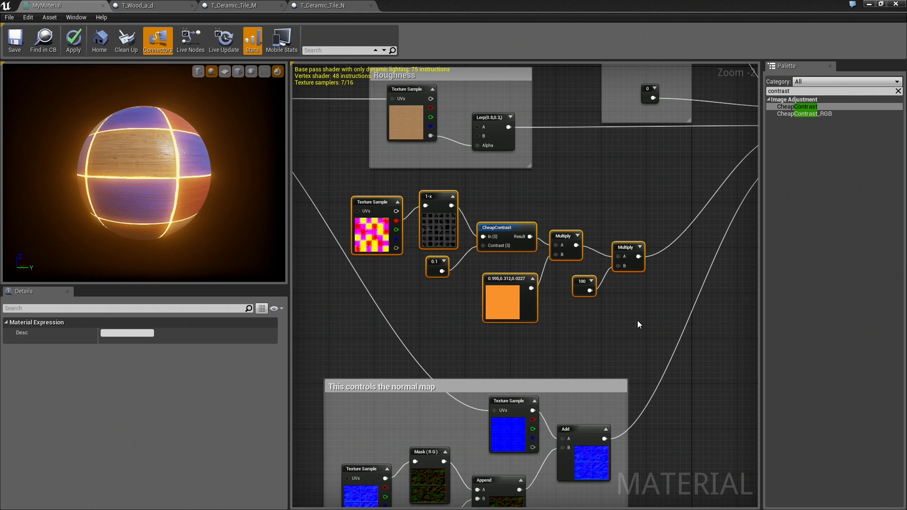
Group the emissive nodes in a comment titled 'Emissive' and apply the material changes.
{"action": "type", "text": "Emissive"}
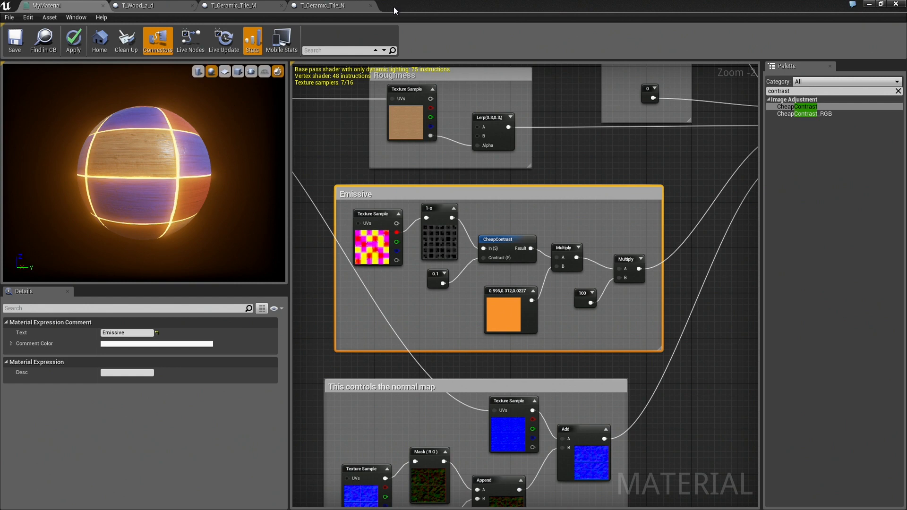
{"action": "left_click", "coordinate": [657, 47]}
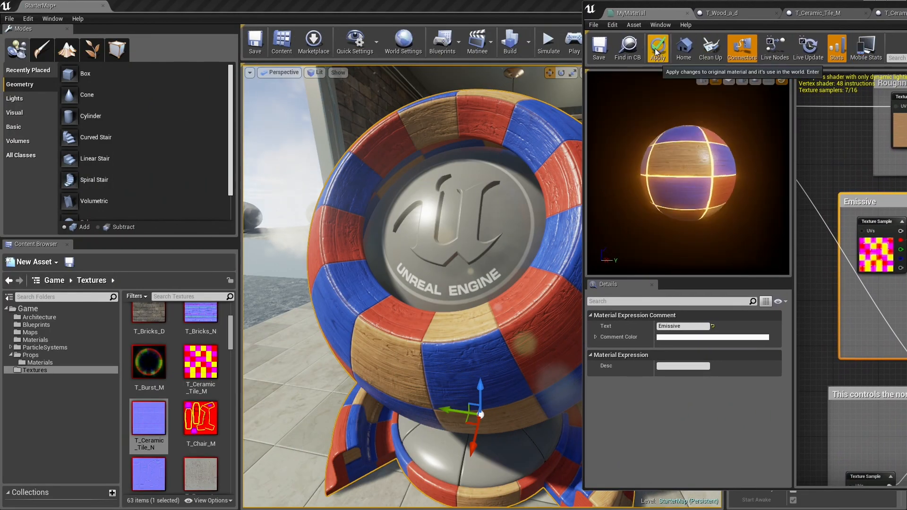
{"action": "left_click", "coordinate": [657, 47]}
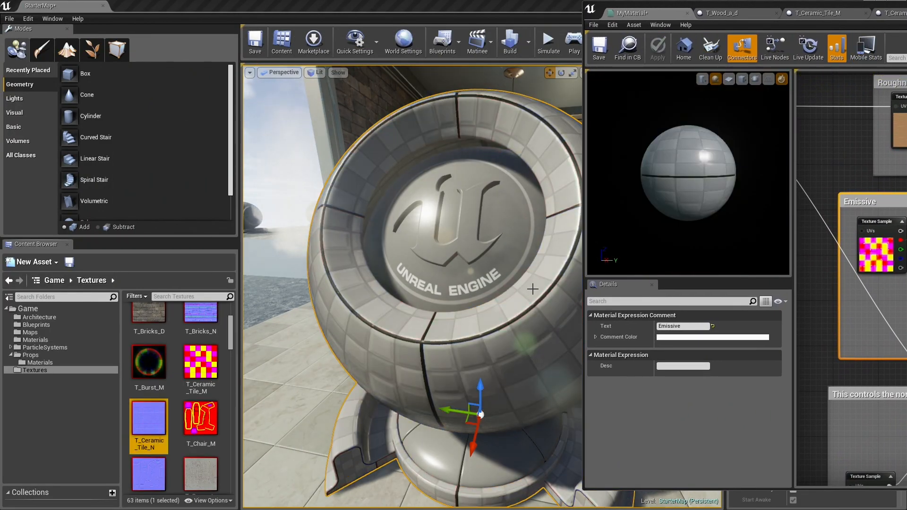